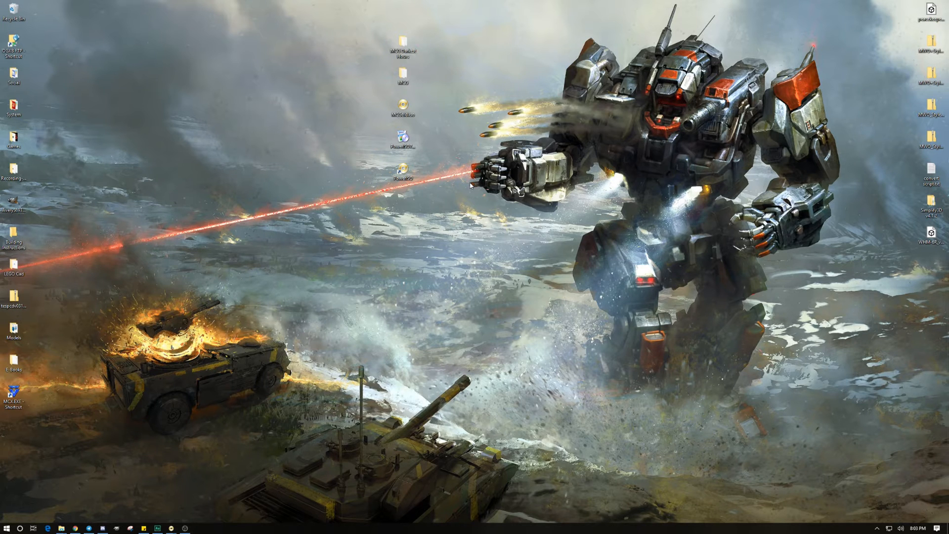
mouse_move(422, 43)
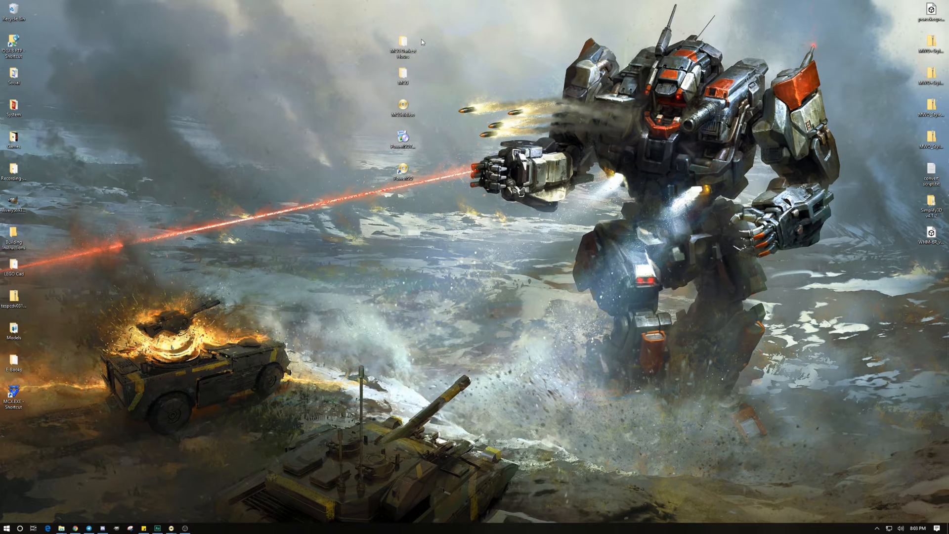
mouse_move(400, 112)
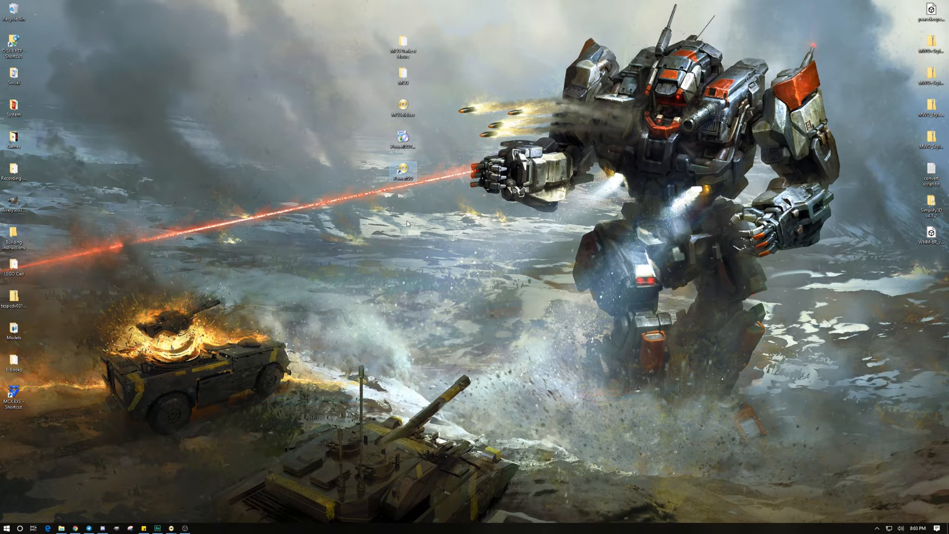
mouse_move(353, 221)
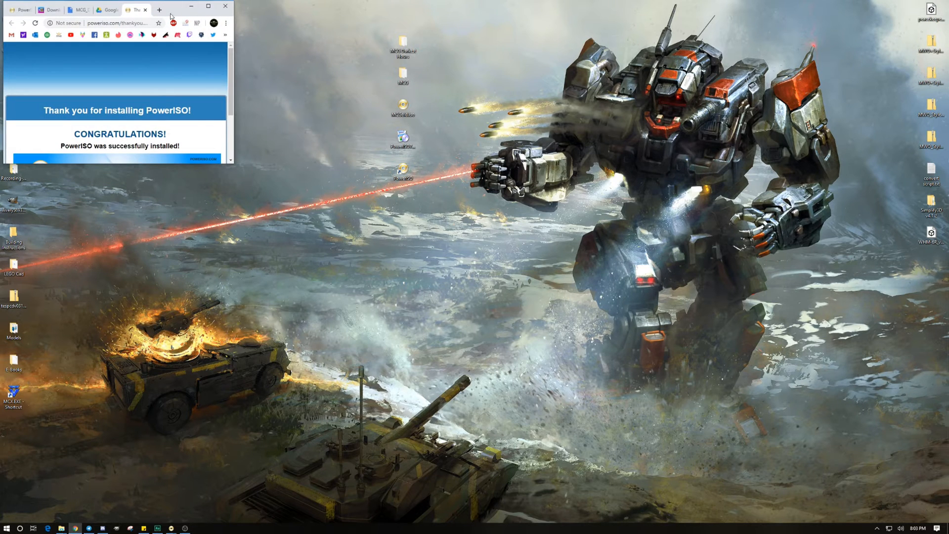
- Reach the PowerISO download page from the home page, listing the v7.6 32-bit and 64-bit installers
click(207, 6)
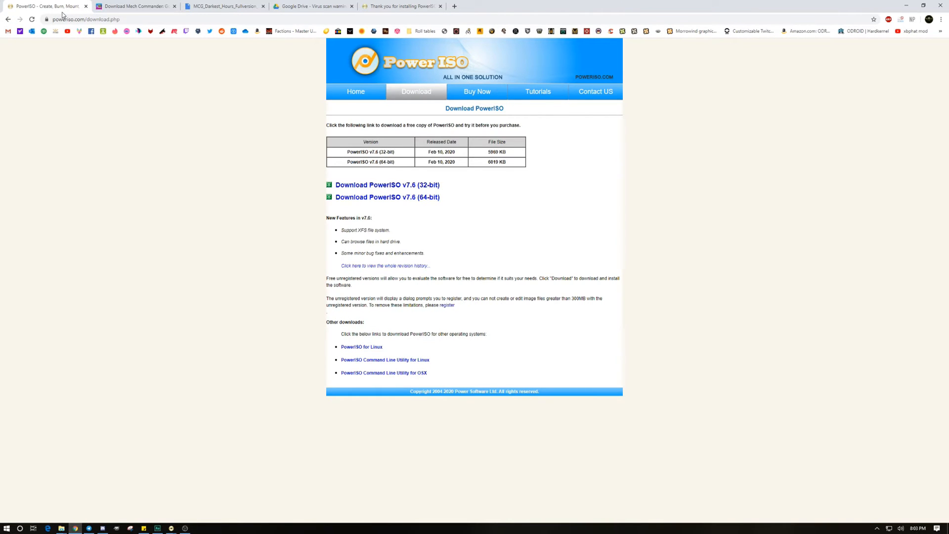
click(356, 91)
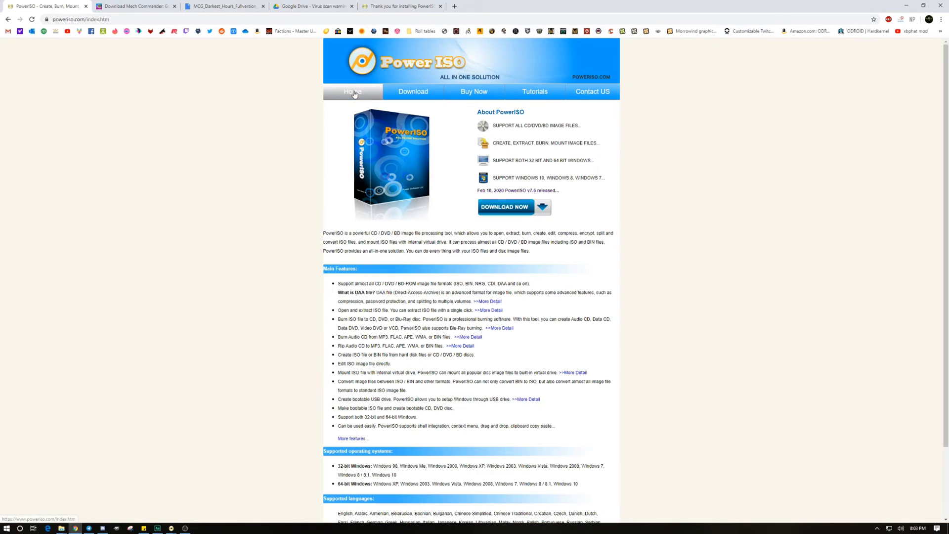
click(505, 207)
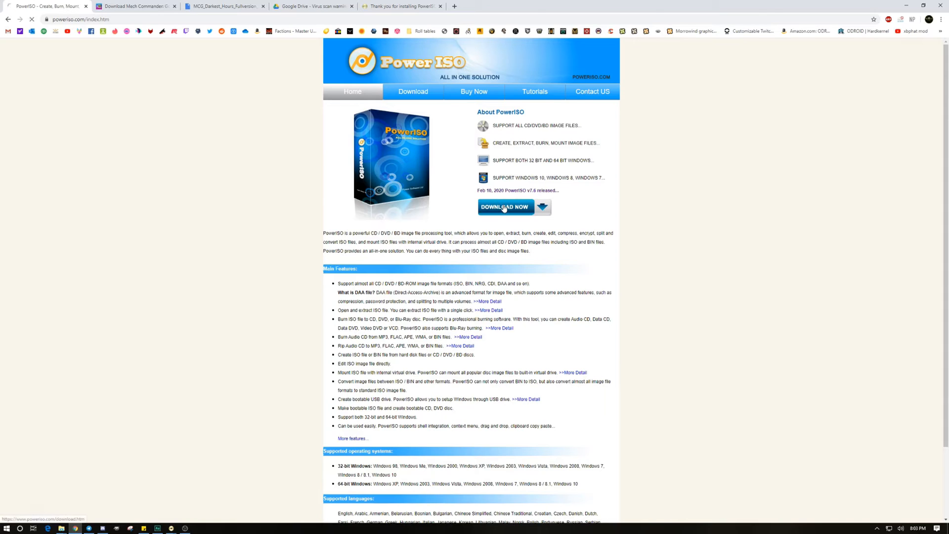
click(505, 207)
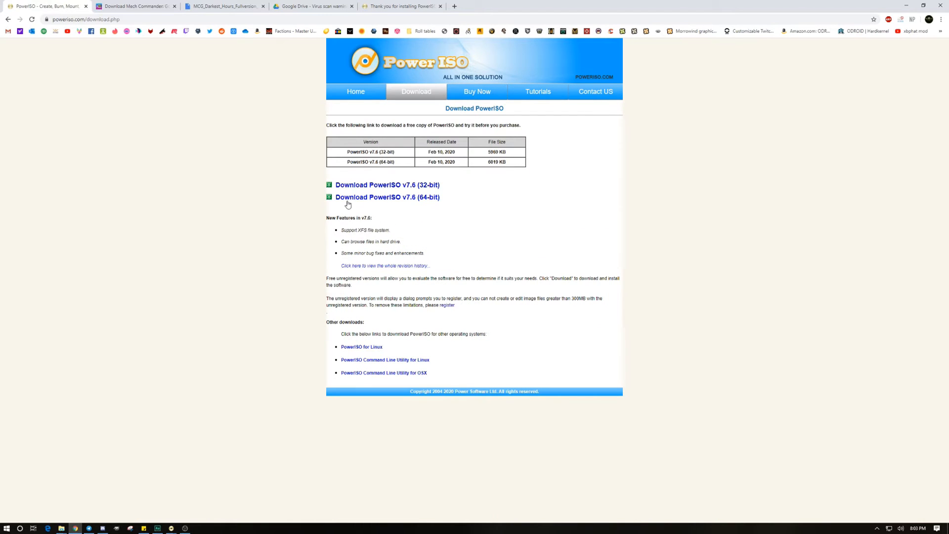
mouse_move(343, 200)
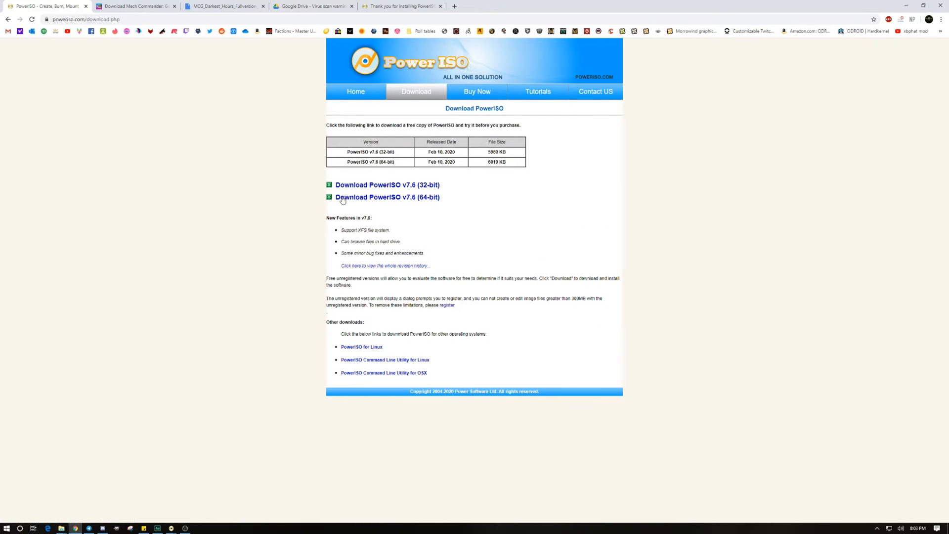
mouse_move(396, 196)
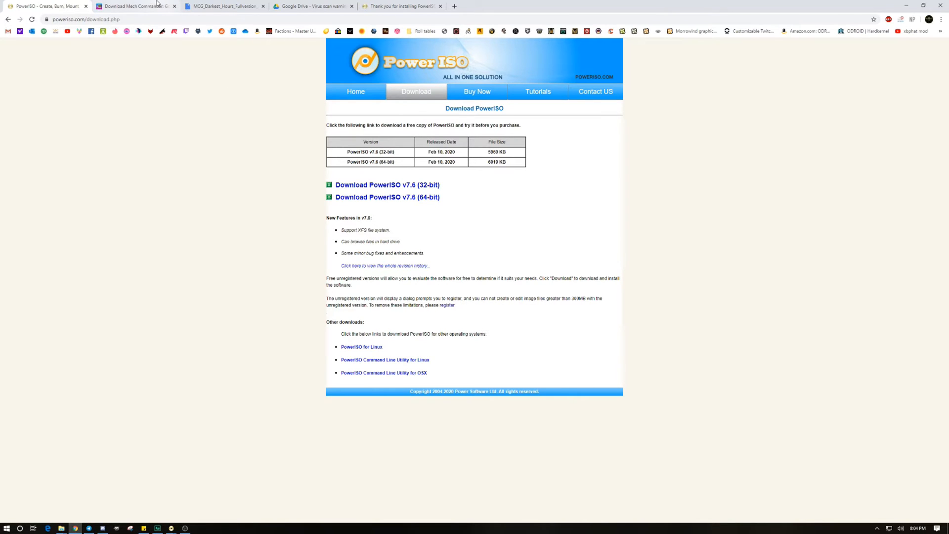
mouse_move(133, 5)
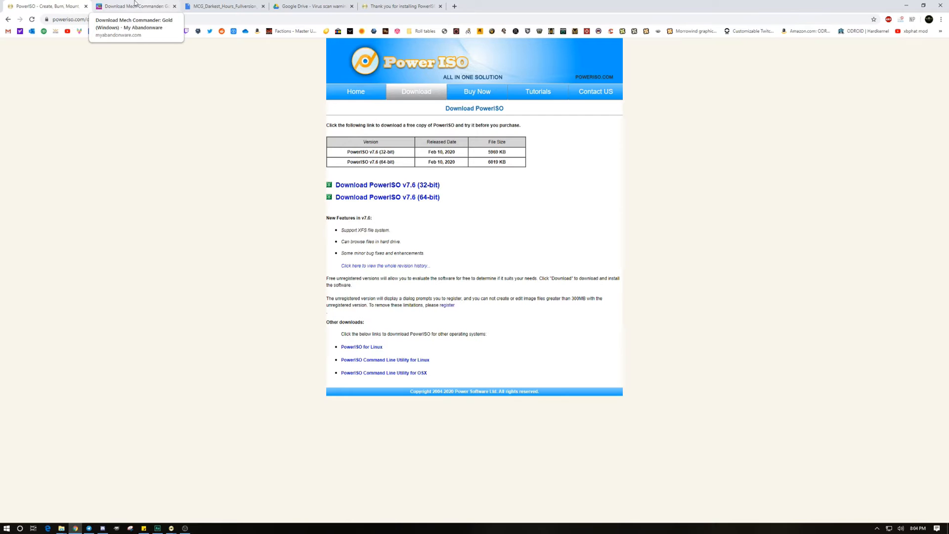
- Search My Abandonware for 'mechcommander' and land on the Mech Commander: Gold (Windows, 1999) page
click(136, 6)
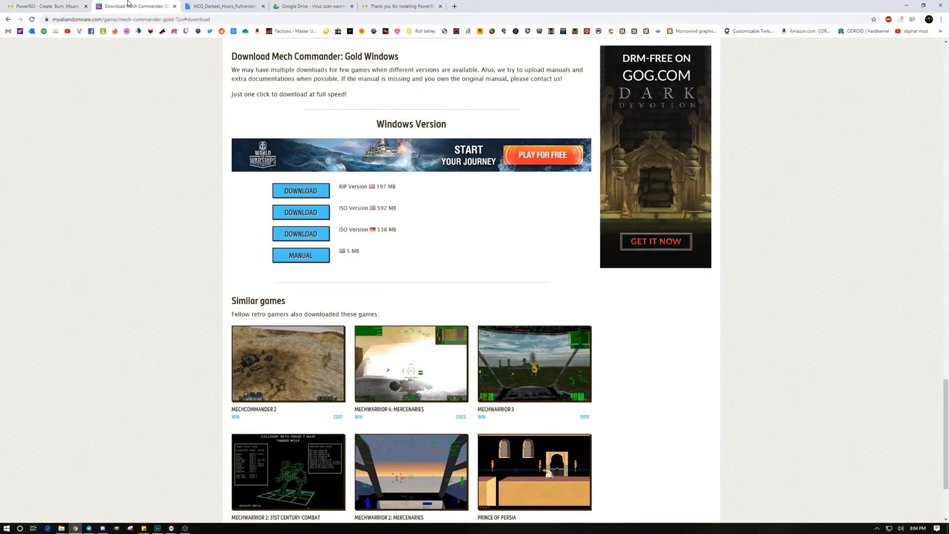
scroll(up, 3)
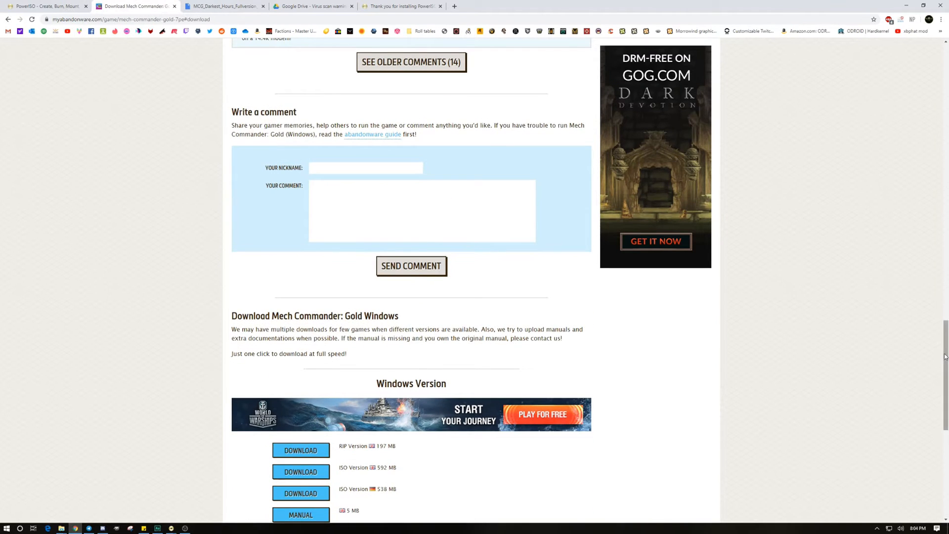
scroll(up, 3)
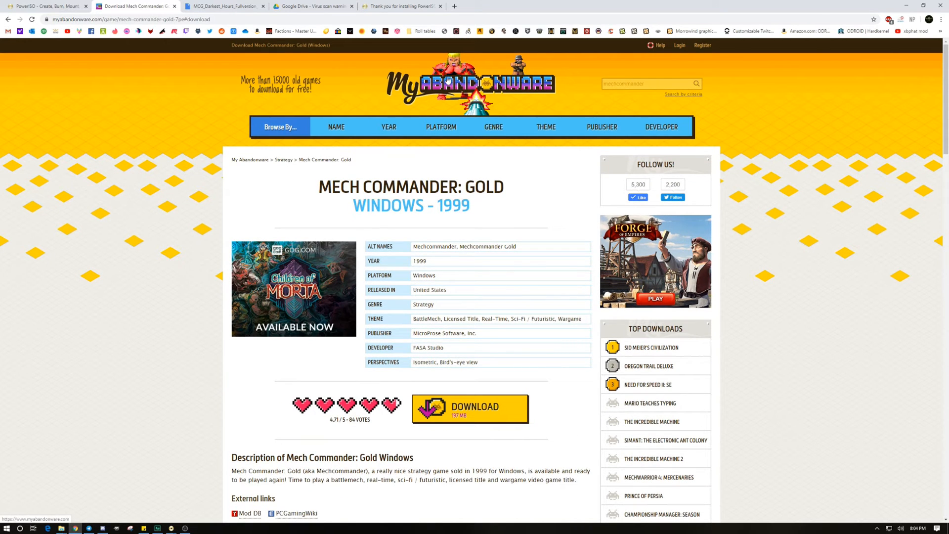
mouse_move(615, 95)
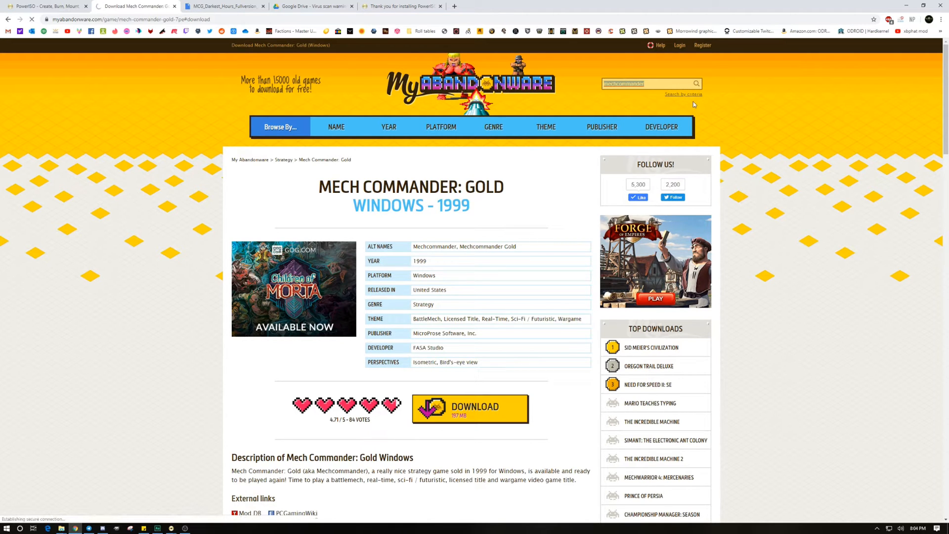
click(696, 83)
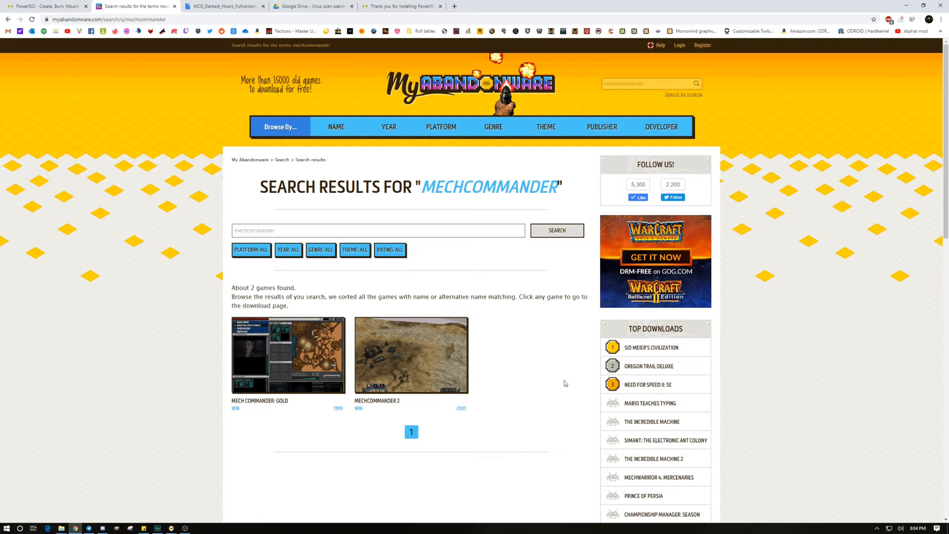
click(288, 355)
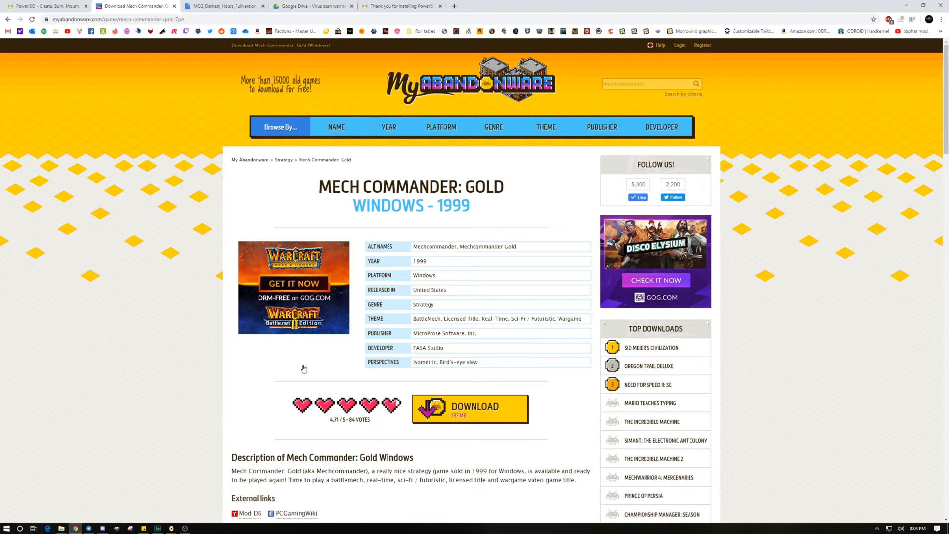
mouse_move(303, 368)
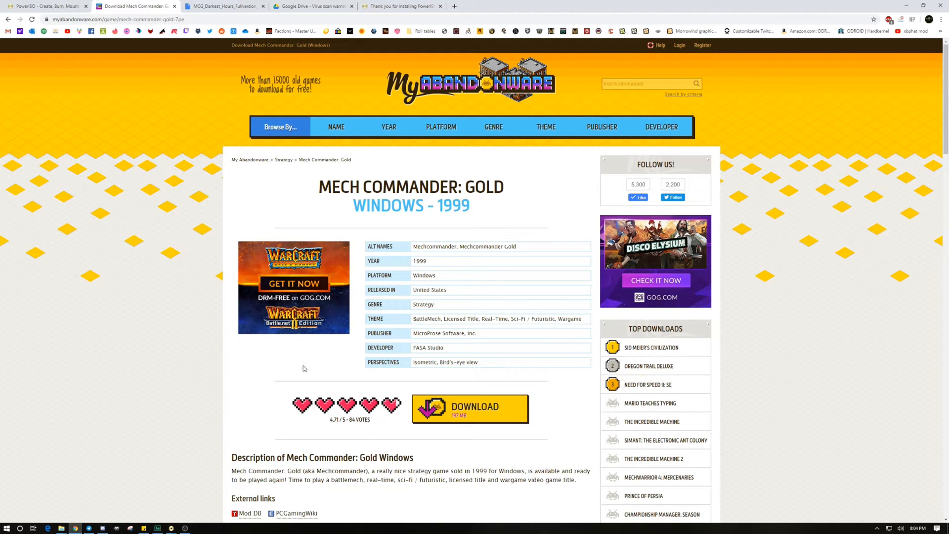
mouse_move(448, 398)
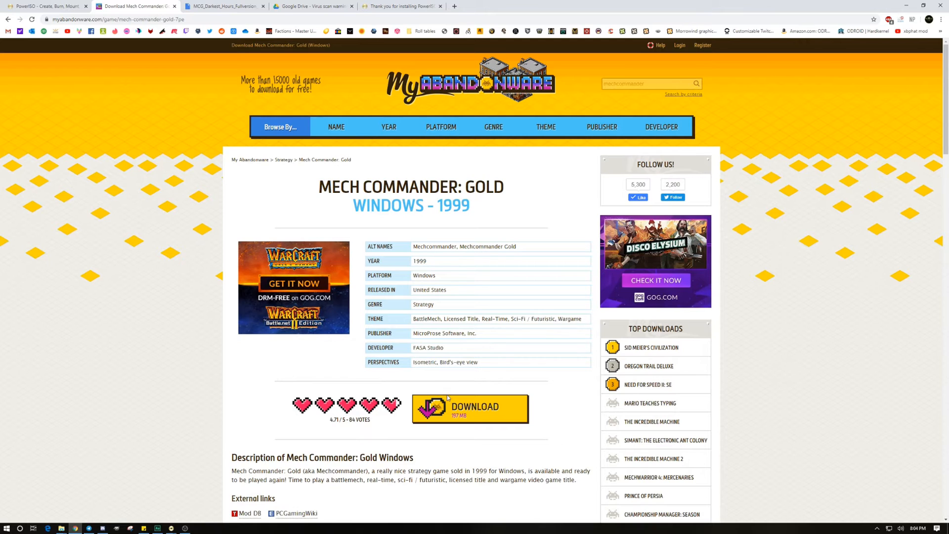
- Jump to the Windows download list offering the RIP and ISO versions plus a manual
click(470, 408)
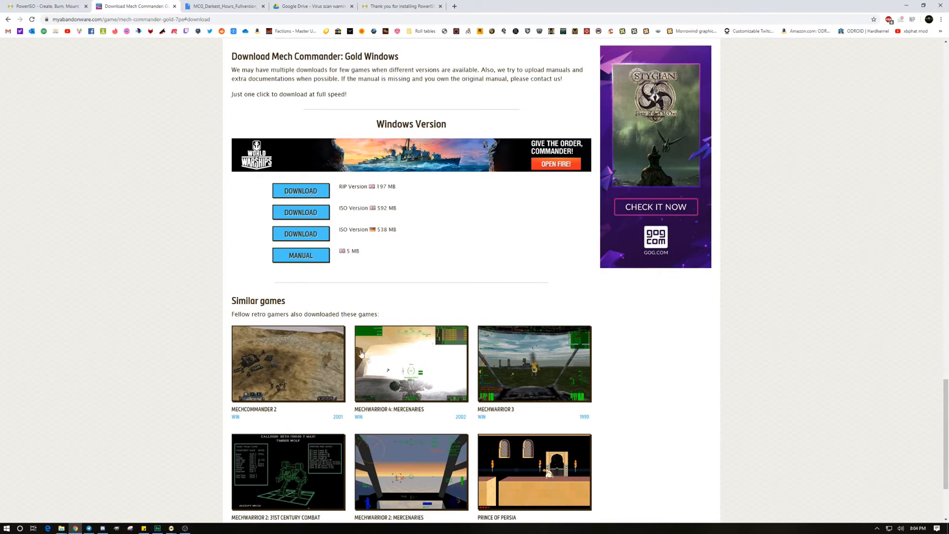
mouse_move(335, 190)
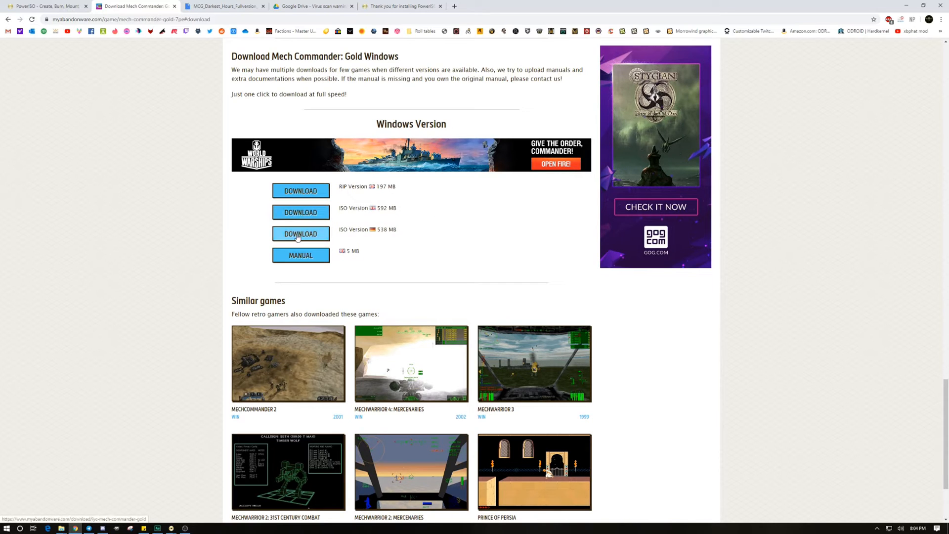
mouse_move(300, 215)
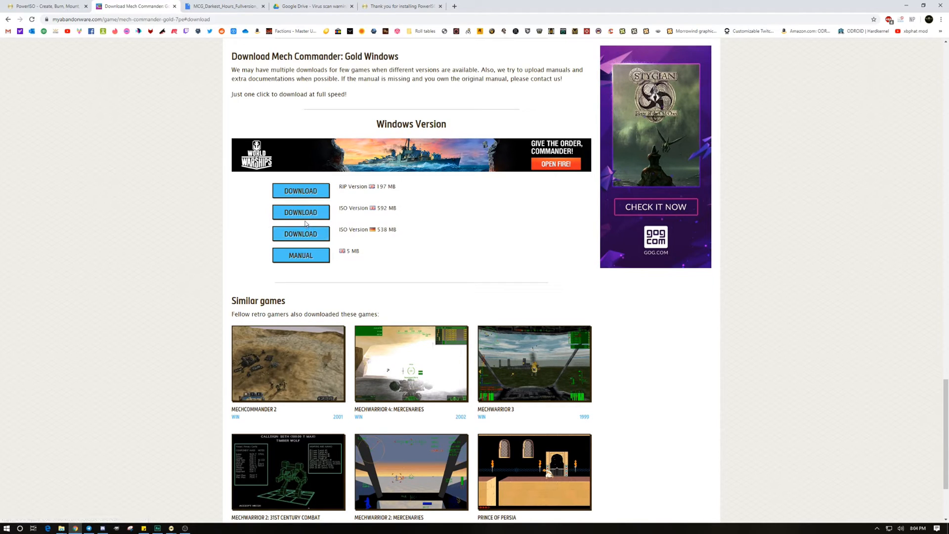
mouse_move(300, 211)
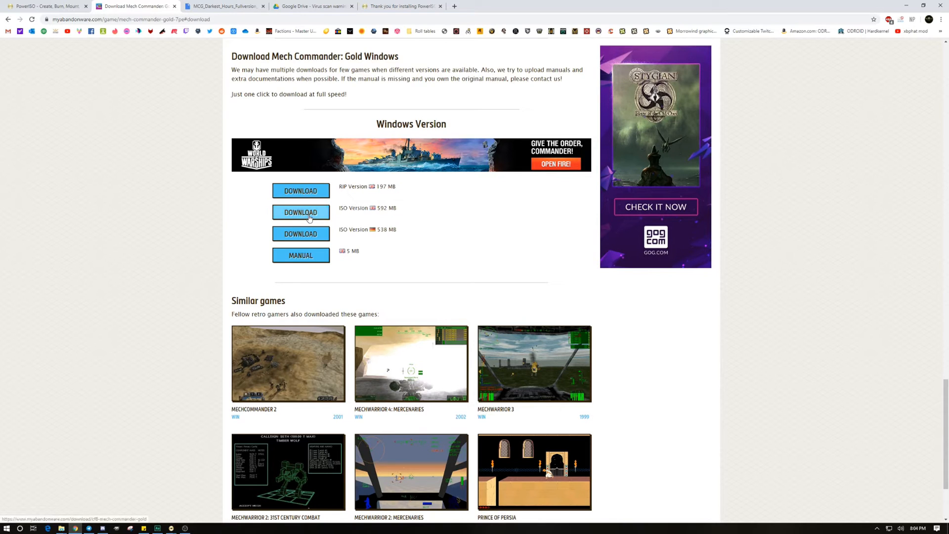
mouse_move(311, 6)
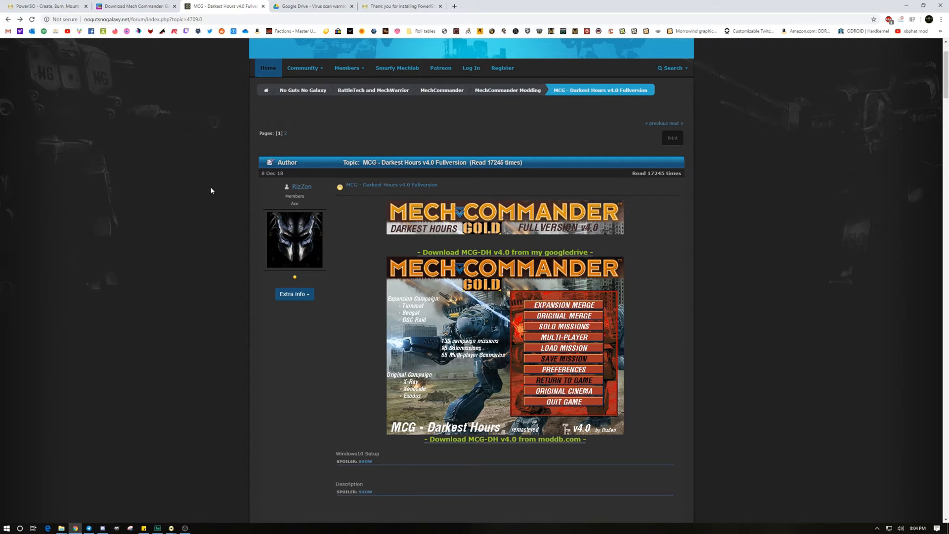
mouse_move(653, 163)
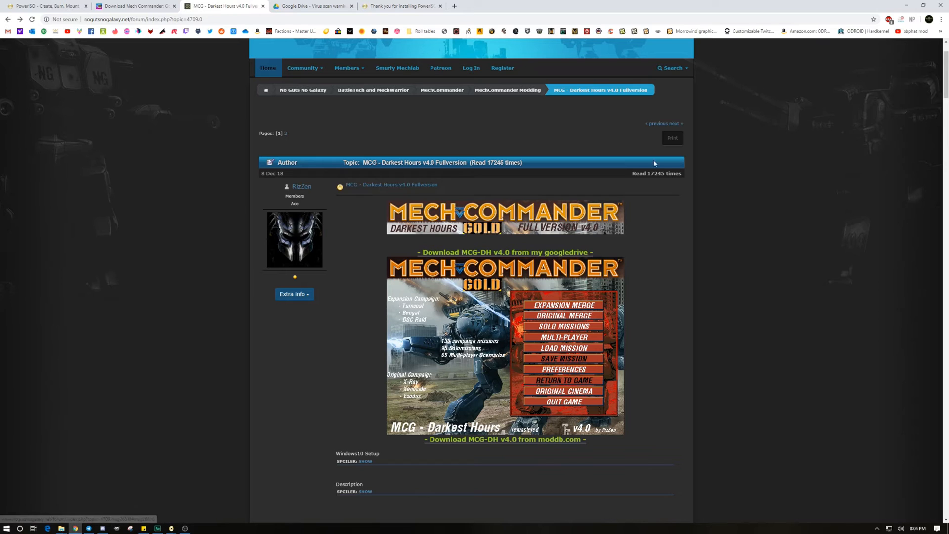
mouse_move(796, 311)
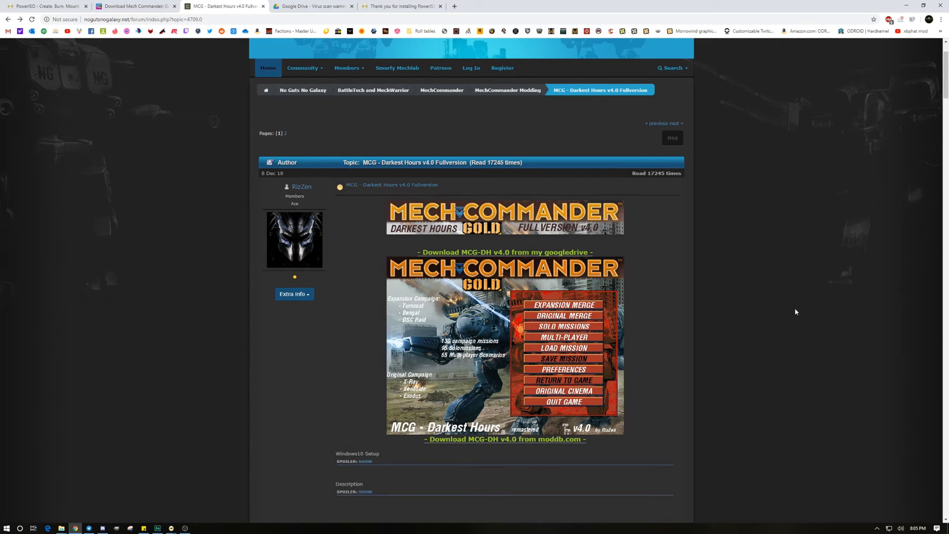
mouse_move(747, 305)
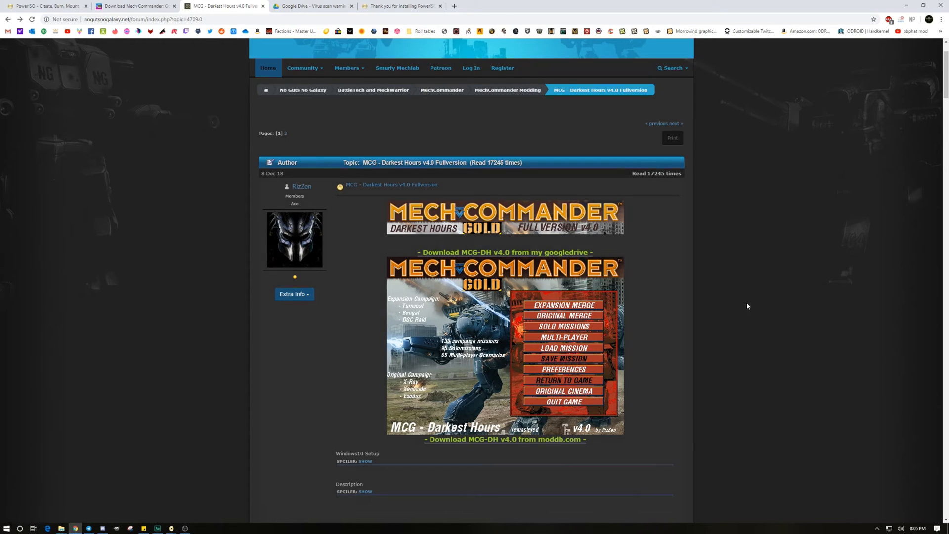
mouse_move(727, 221)
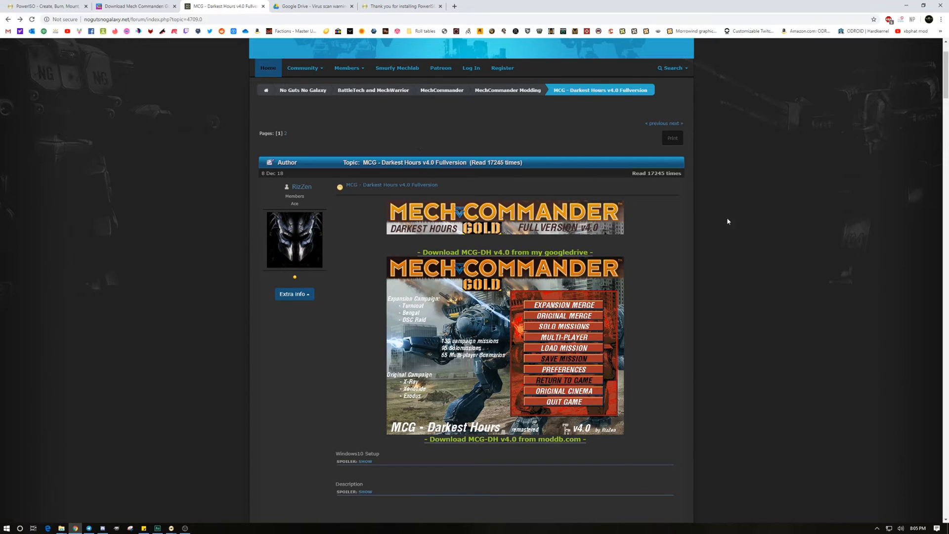
mouse_move(758, 250)
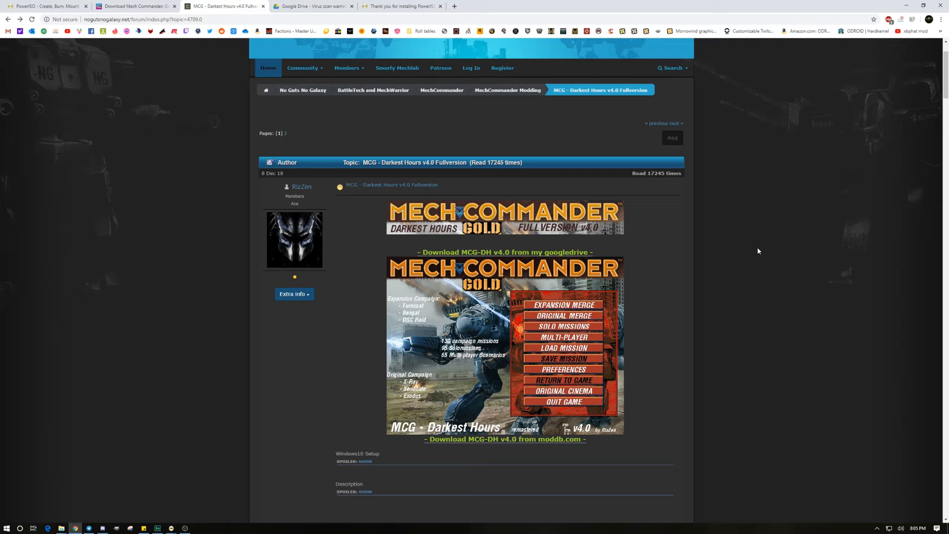
mouse_move(764, 247)
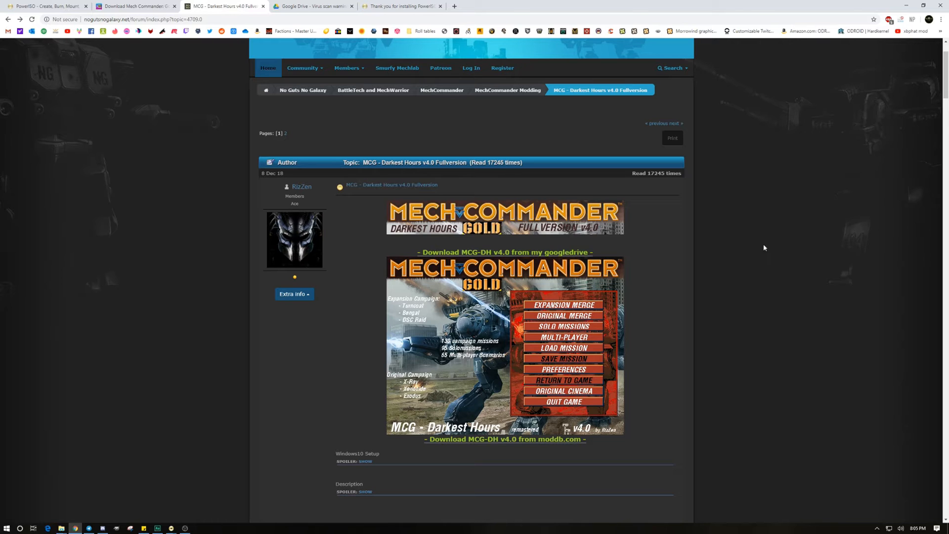
mouse_move(489, 252)
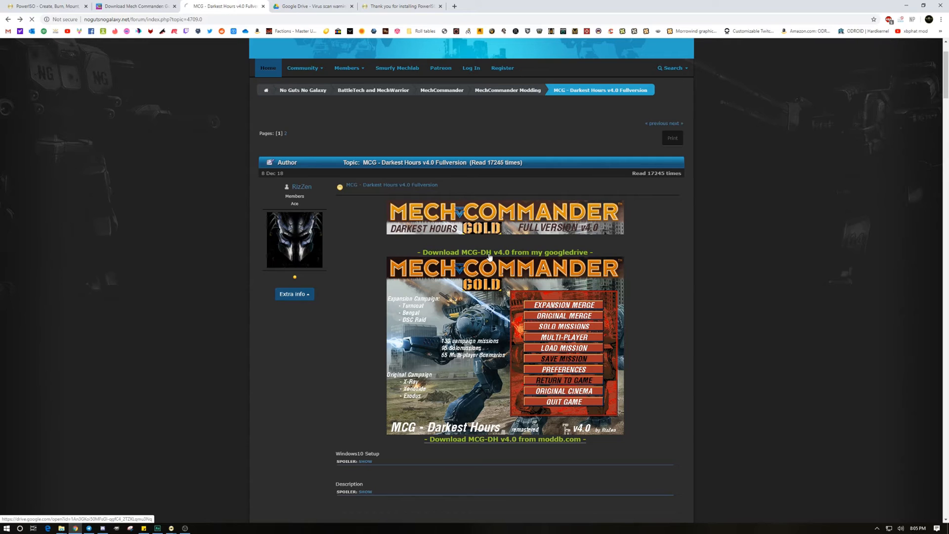
- Start downloading MCG_Darkest_Hours_Fullversion_v4.0.rar (1.2G) from Google Drive, reaching the too-large-to-scan warning
click(504, 252)
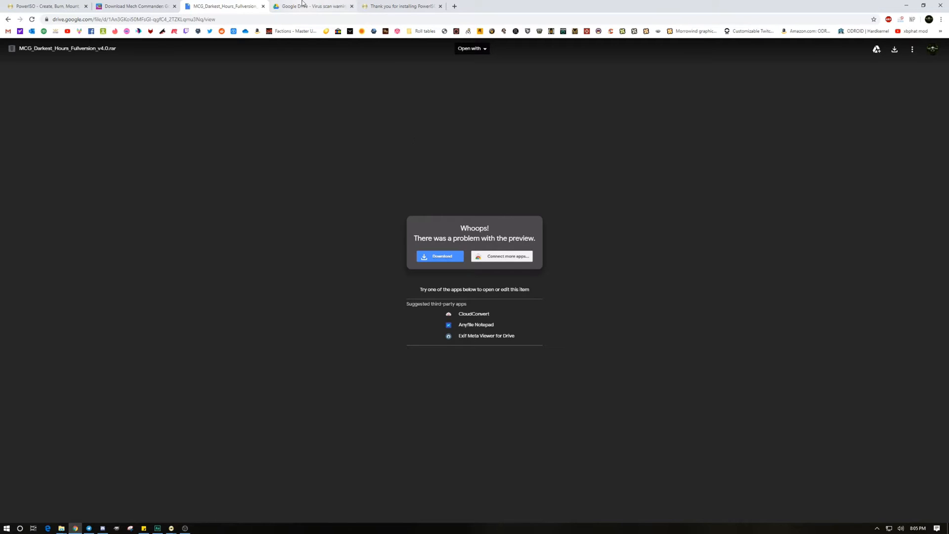
click(439, 256)
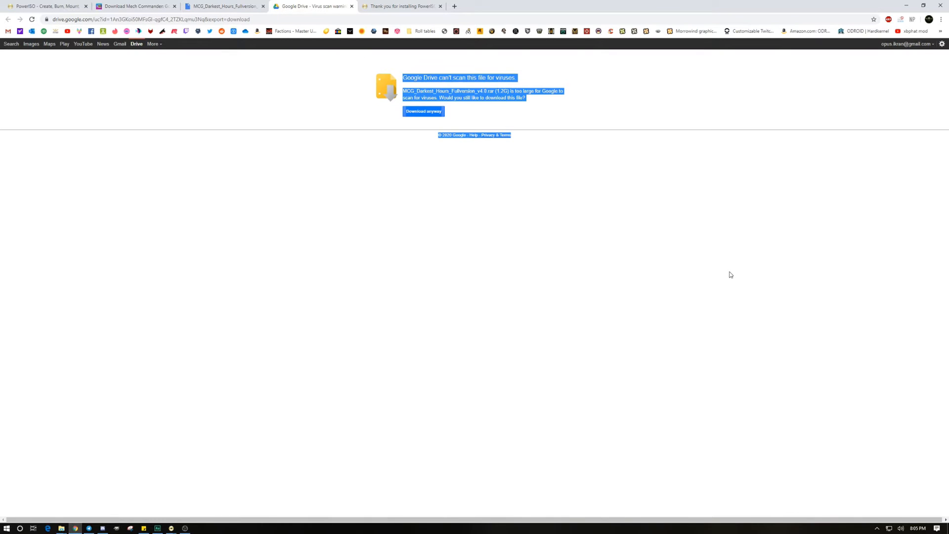
click(611, 219)
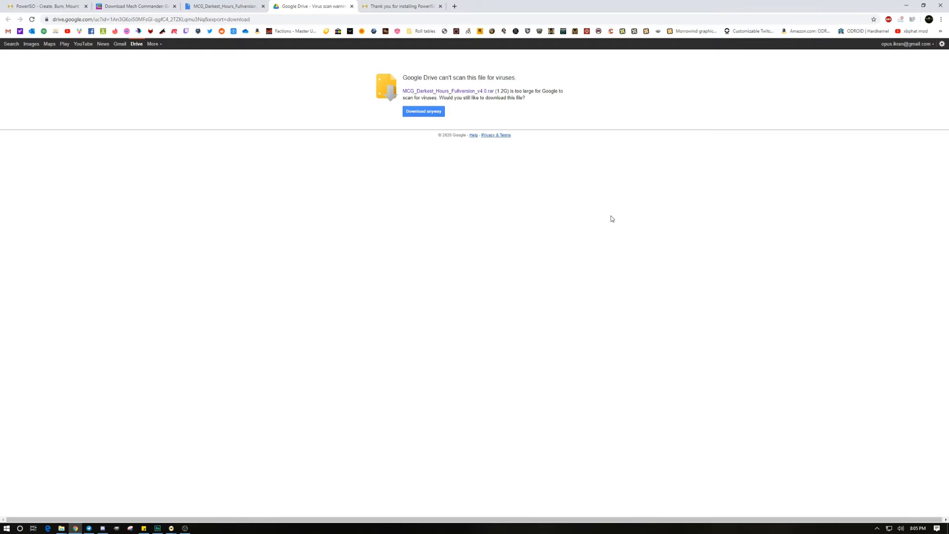
mouse_move(603, 223)
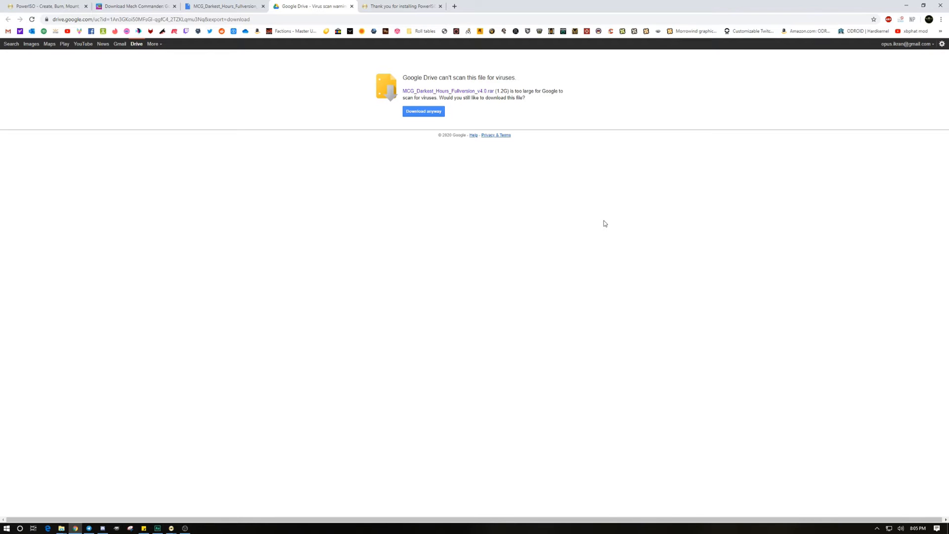
mouse_move(595, 226)
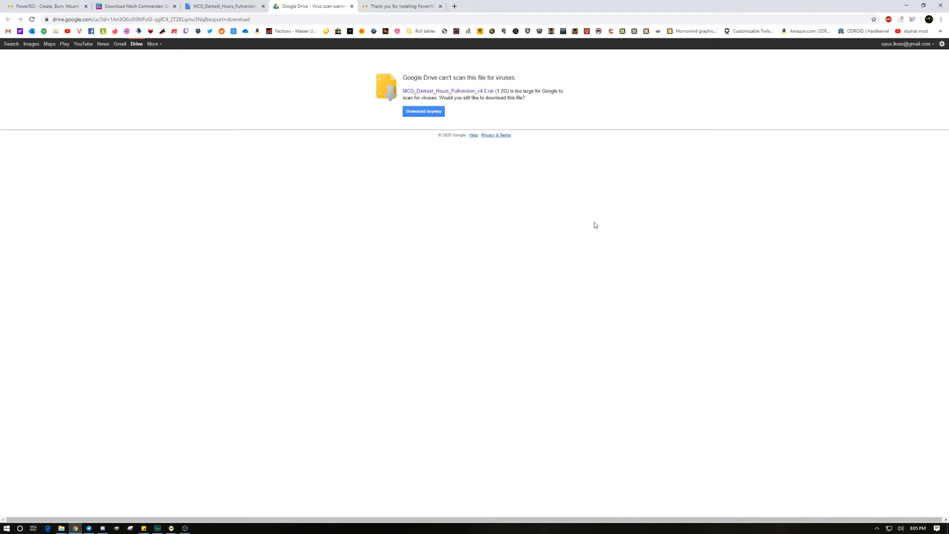
mouse_move(569, 363)
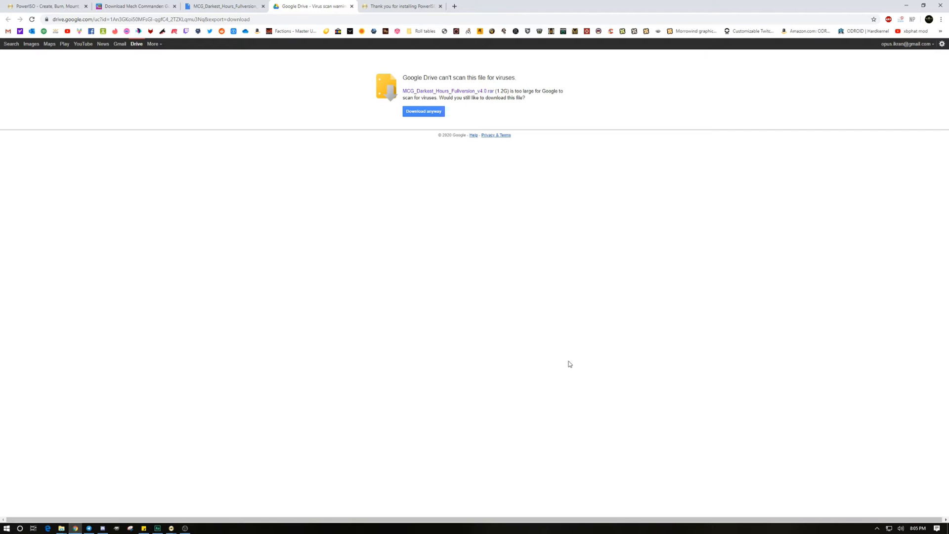
mouse_move(523, 405)
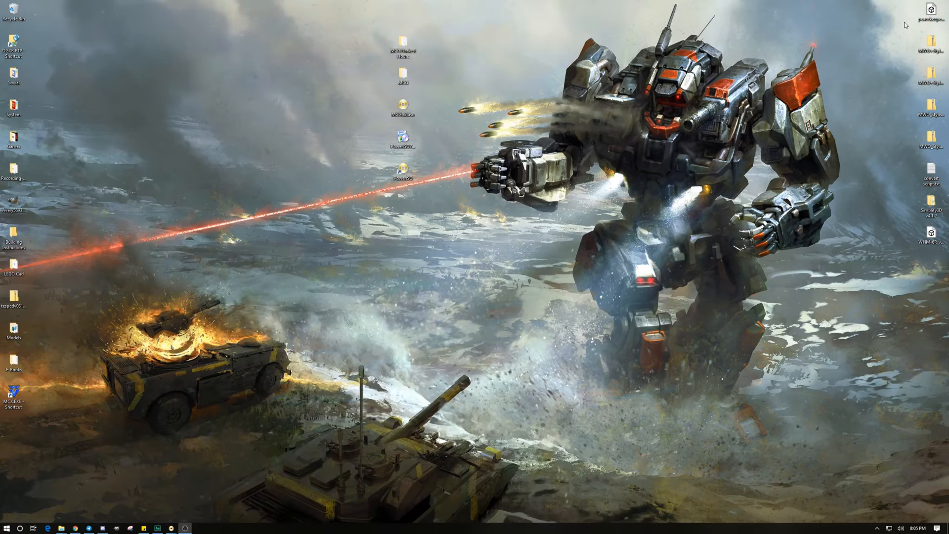
click(402, 139)
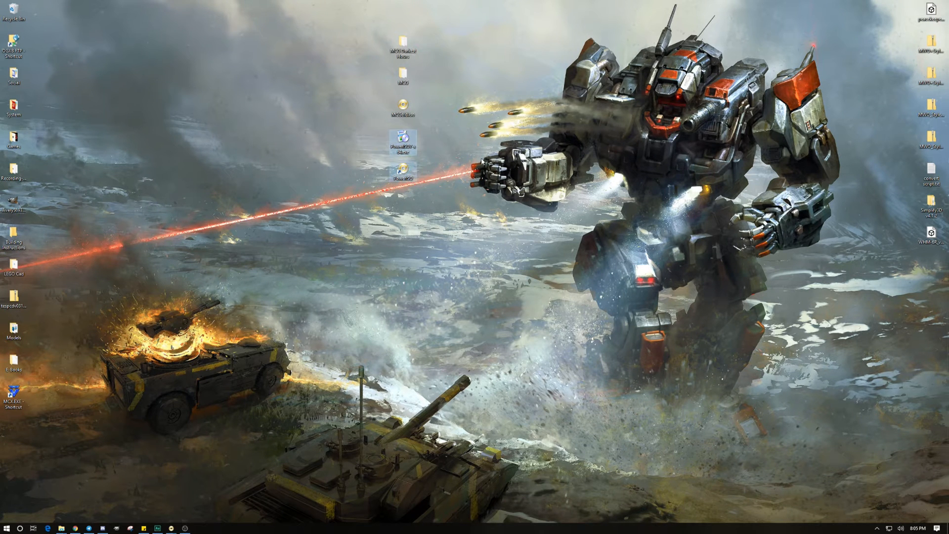
mouse_move(403, 141)
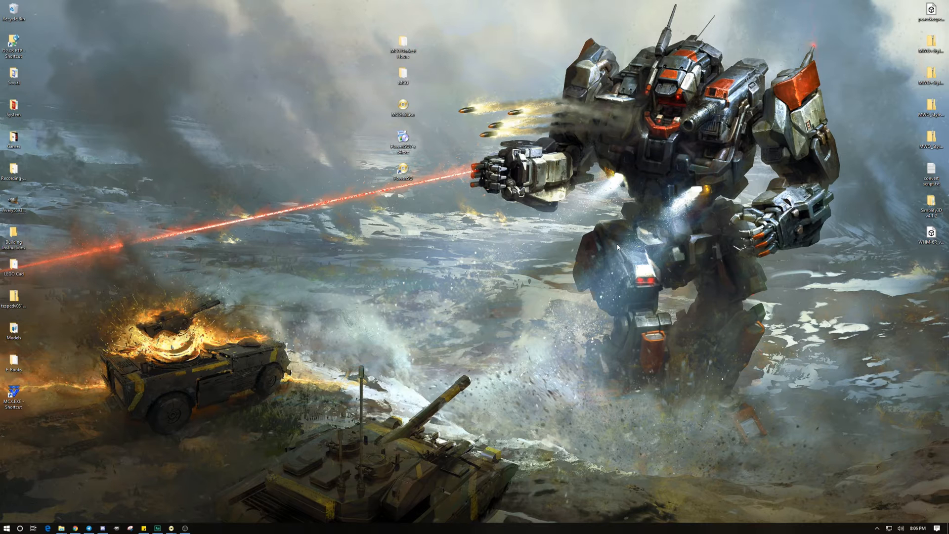
mouse_move(408, 251)
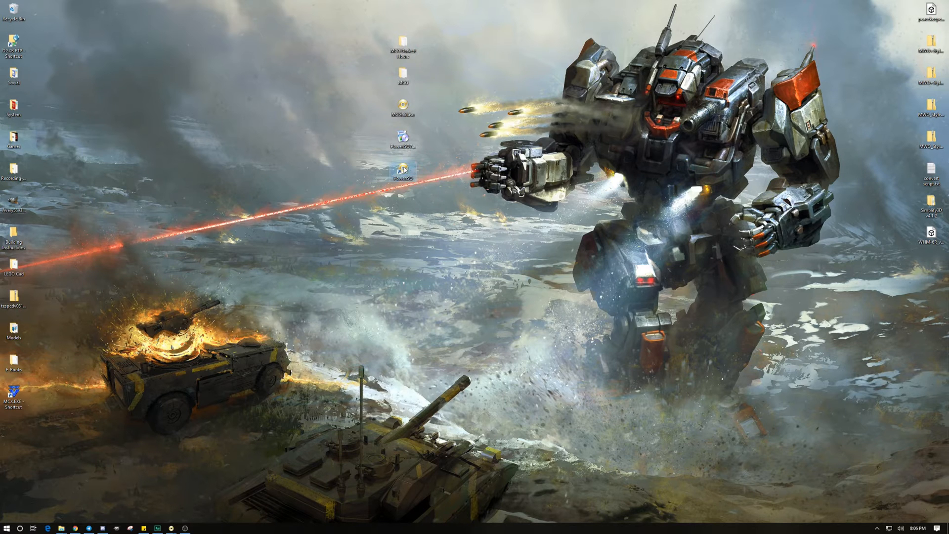
mouse_move(402, 172)
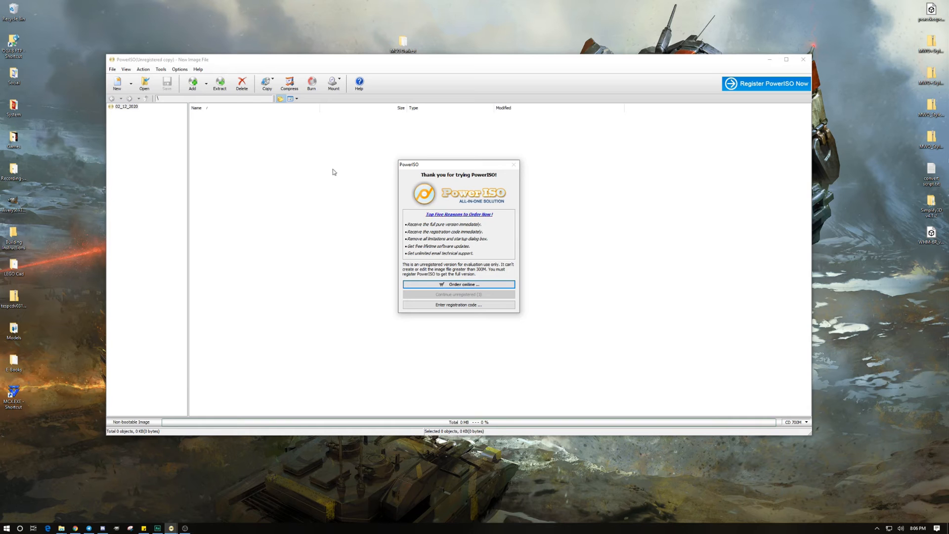
mouse_move(433, 369)
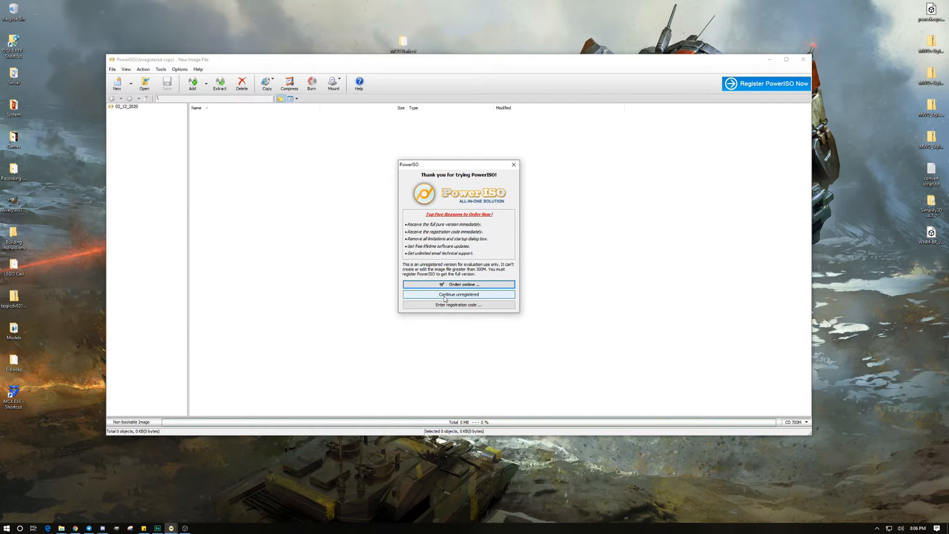
- Continue unregistered, keep PowerISO's virtual drive count at 1 Drive, then close the program
click(458, 295)
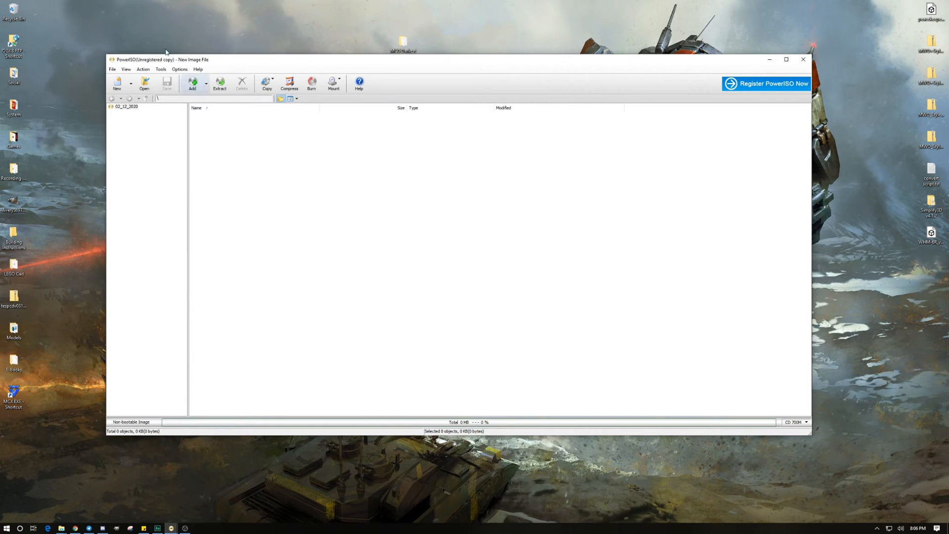
click(161, 69)
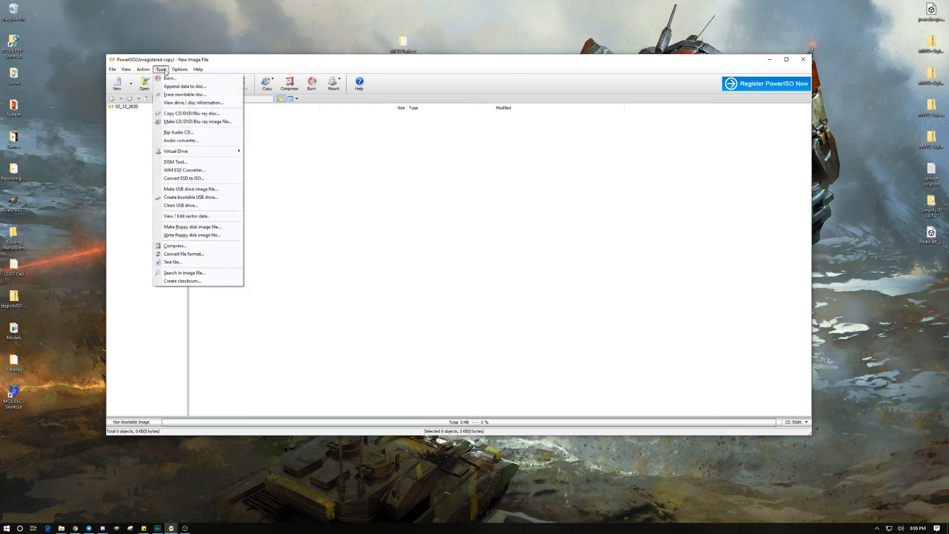
mouse_move(175, 150)
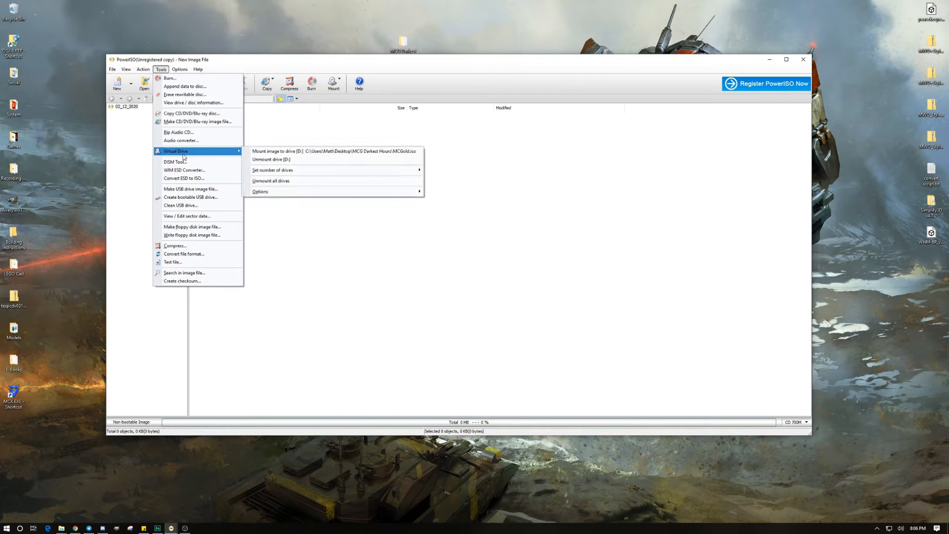
mouse_move(336, 169)
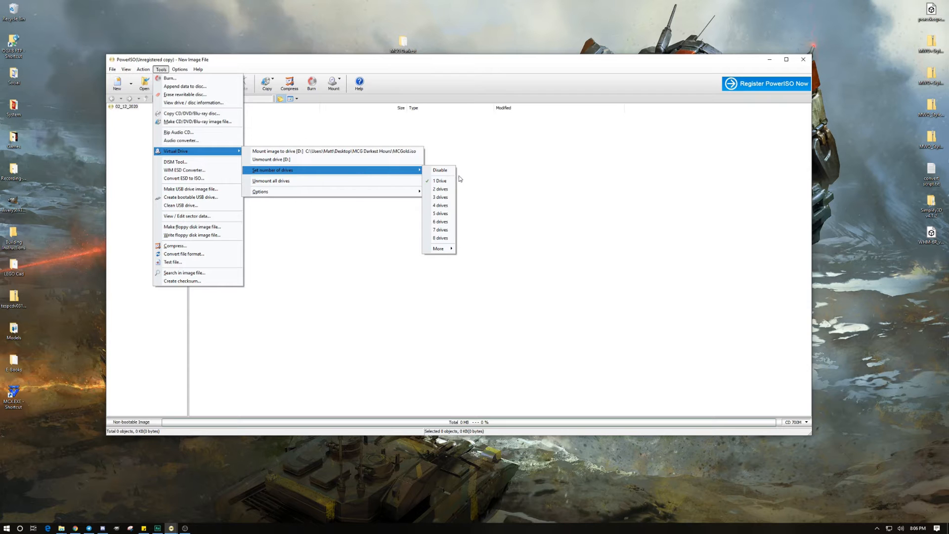
click(439, 187)
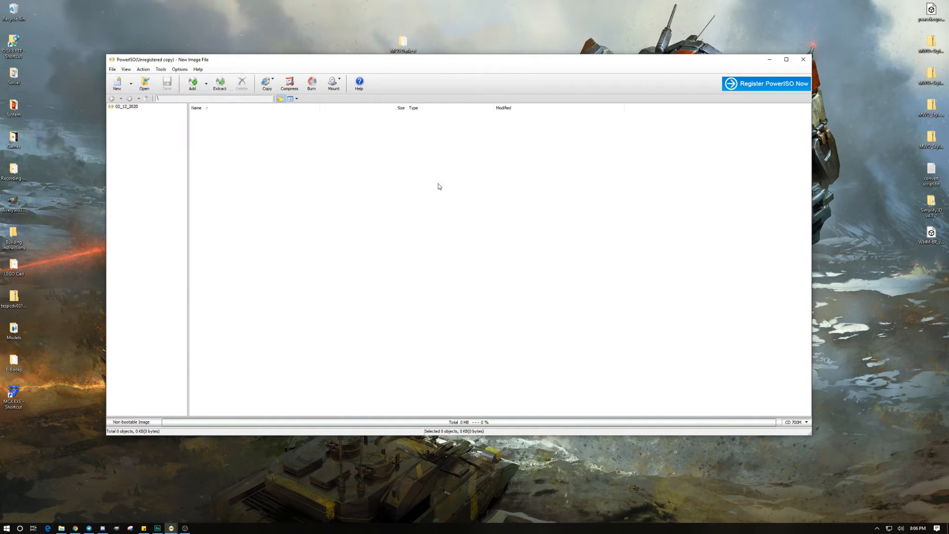
mouse_move(794, 69)
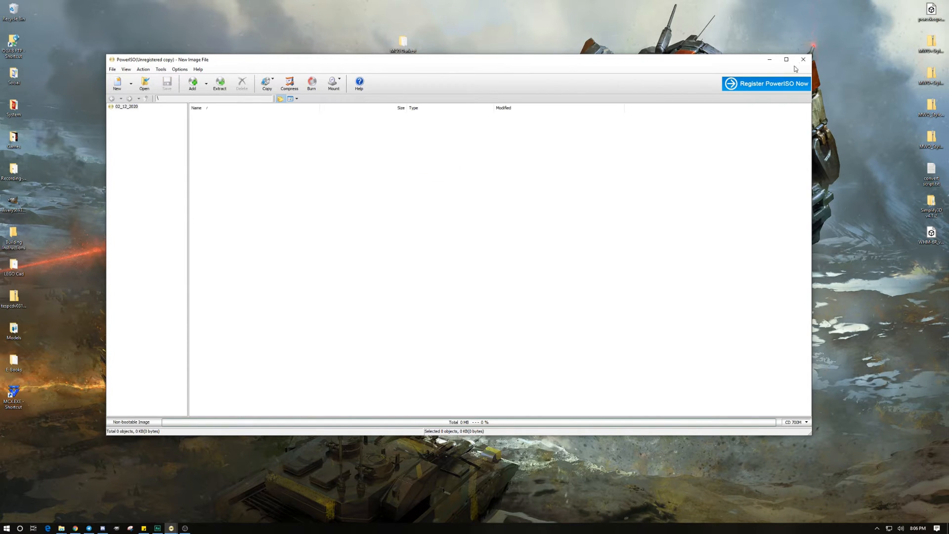
click(802, 59)
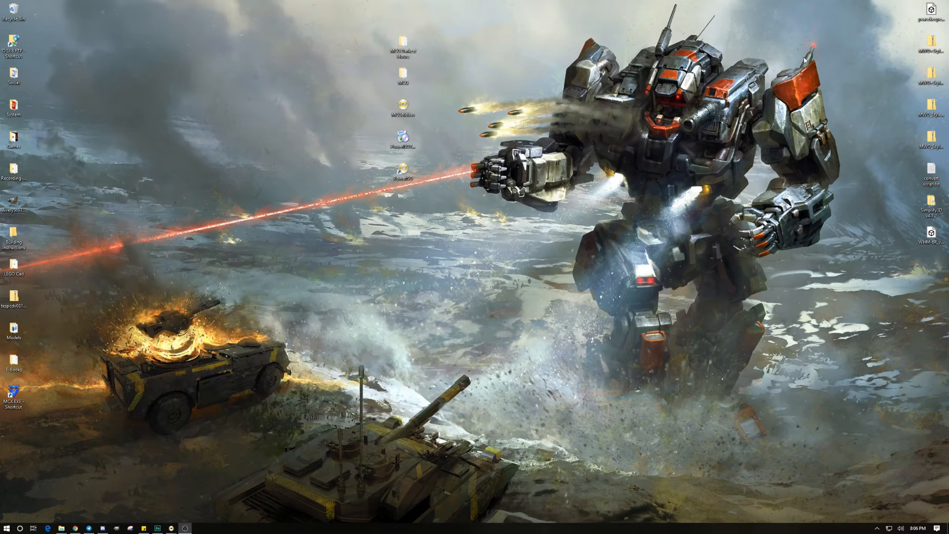
- Mount MCGold.iso to virtual drive D: via the PowerISO context menu
click(402, 107)
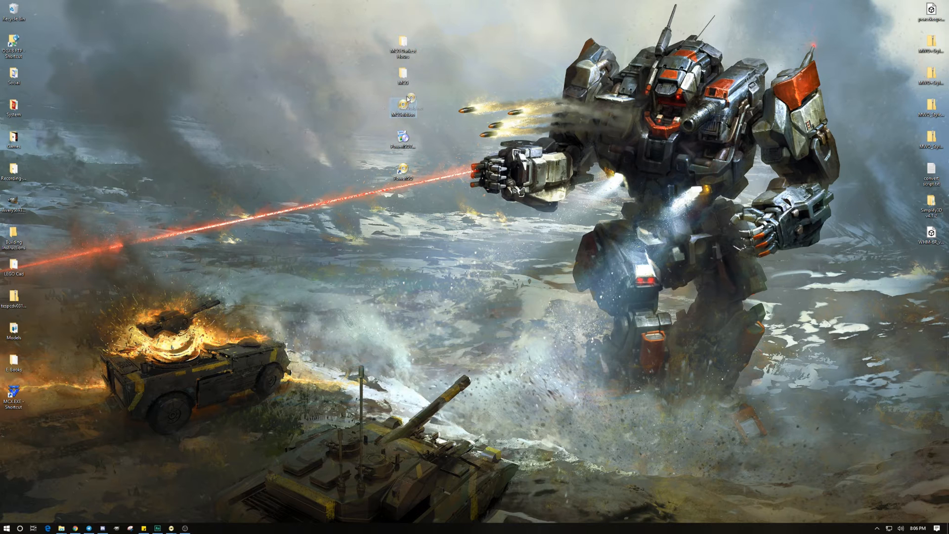
right_click(402, 103)
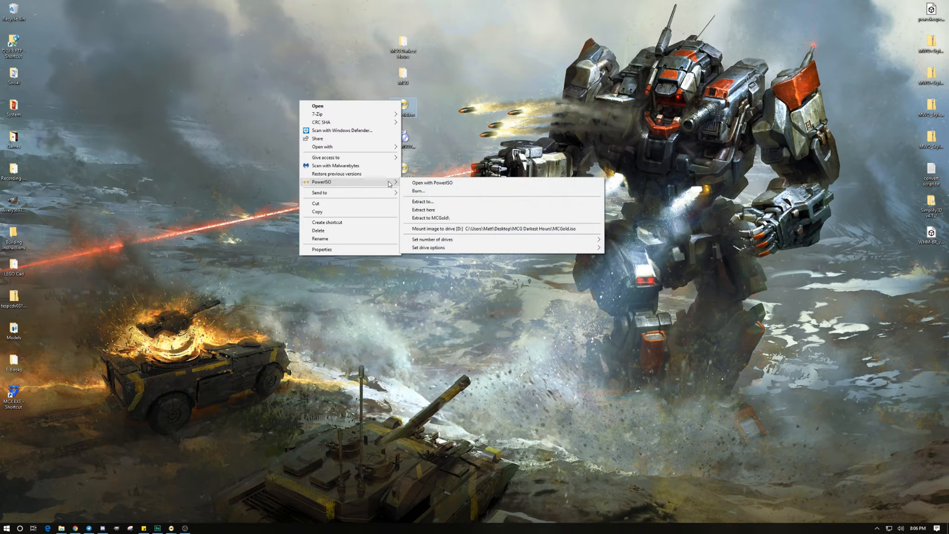
mouse_move(556, 233)
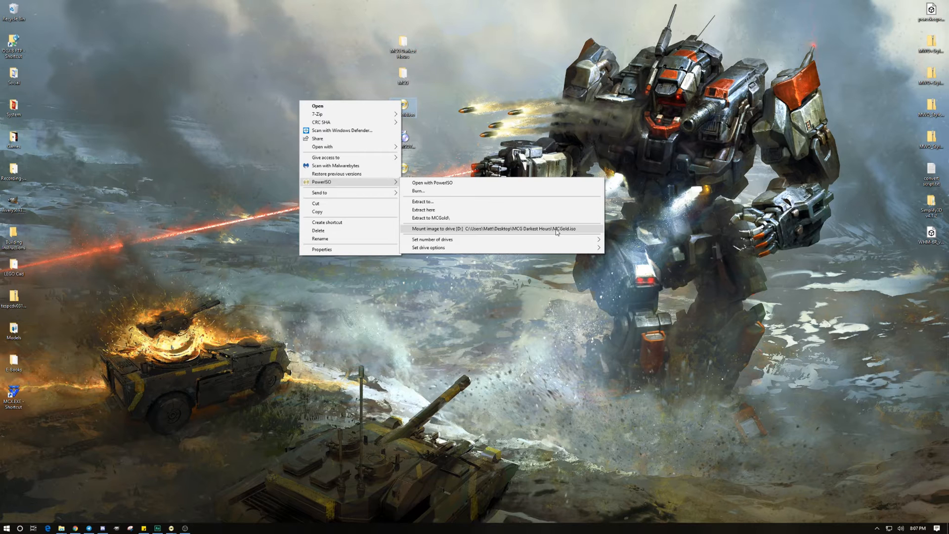
click(464, 228)
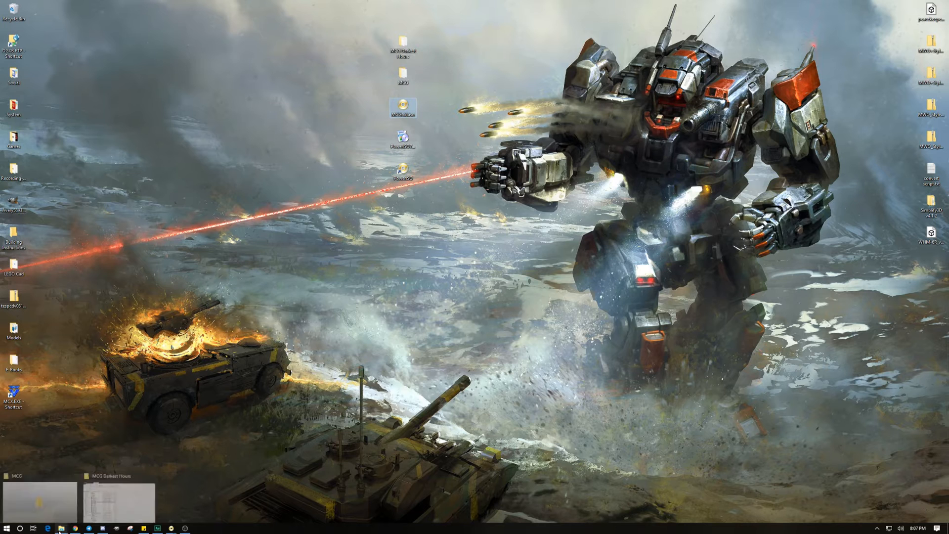
- Browse This PC and view the mounted CD Drive (D:) MechCommanderGold with its DATA and SETUP folders
click(40, 502)
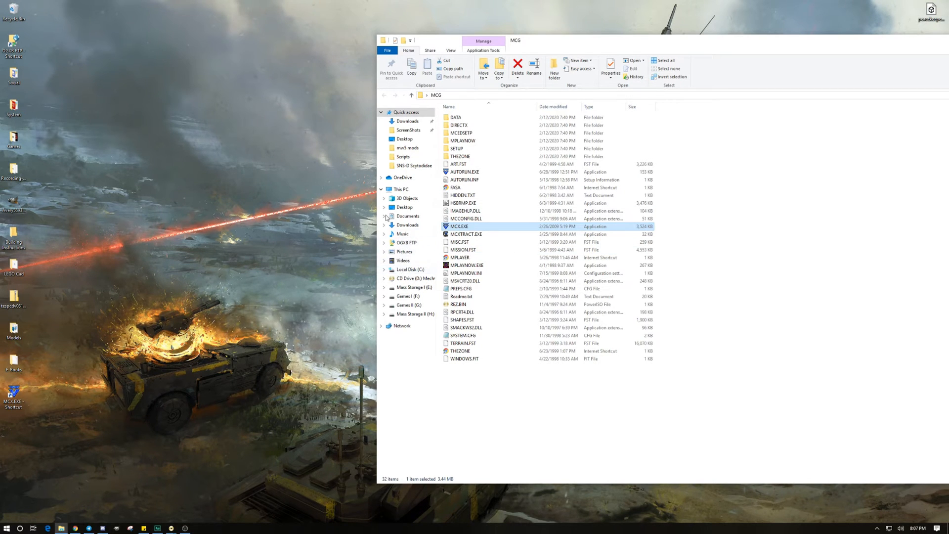
click(401, 189)
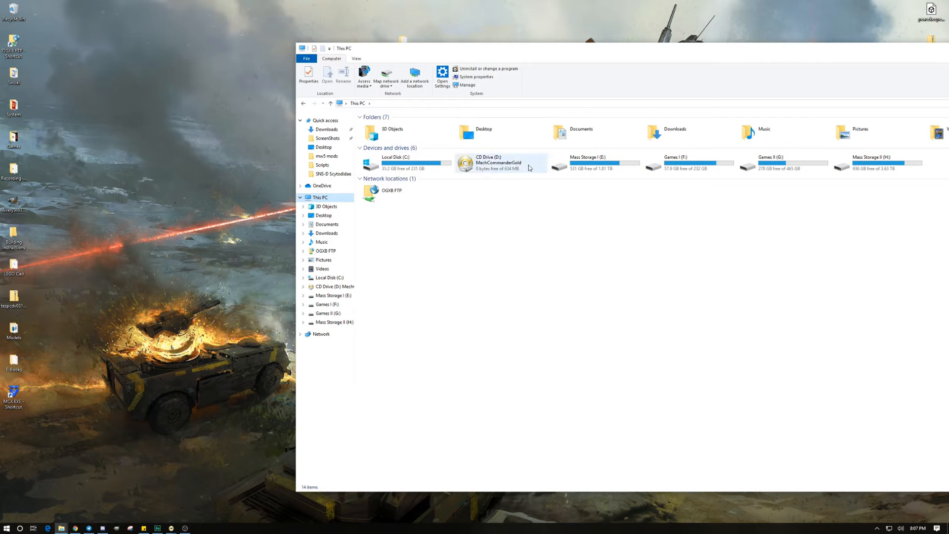
mouse_move(490, 163)
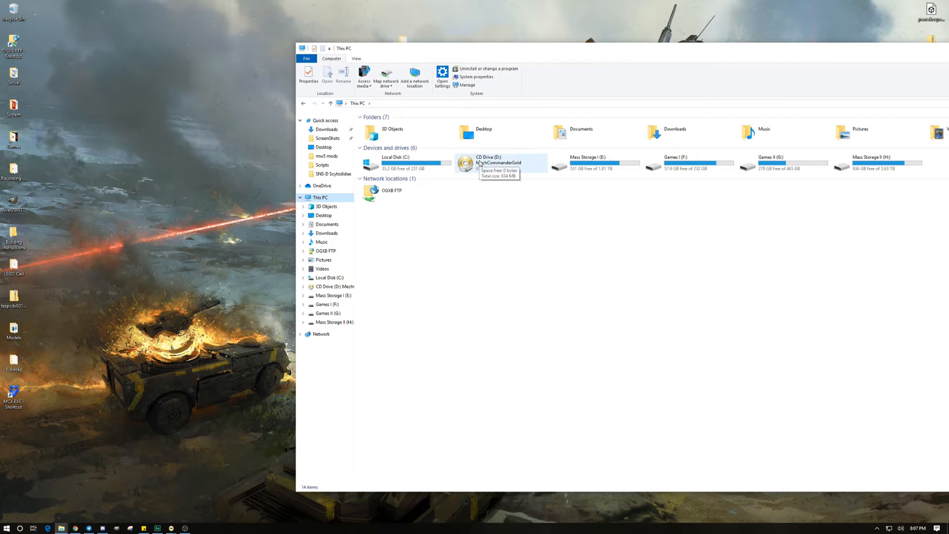
right_click(499, 162)
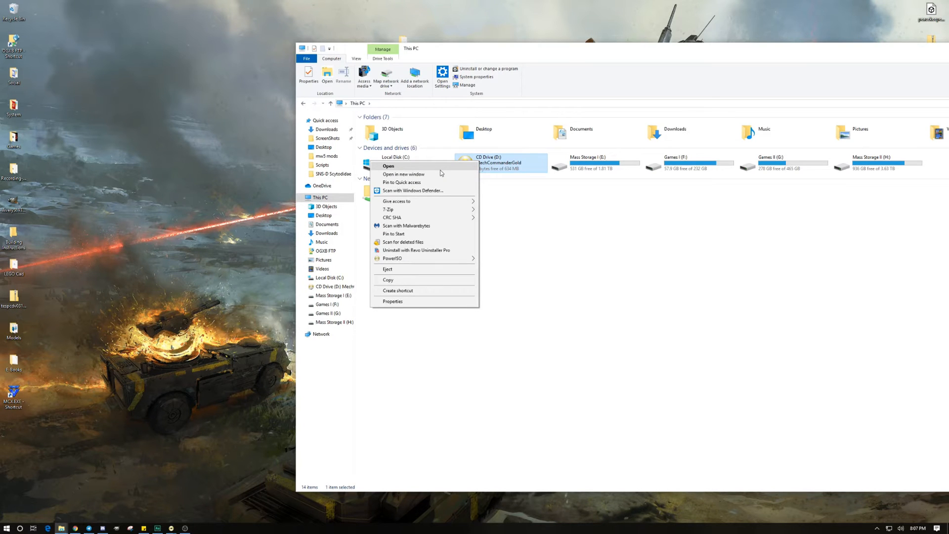
click(387, 165)
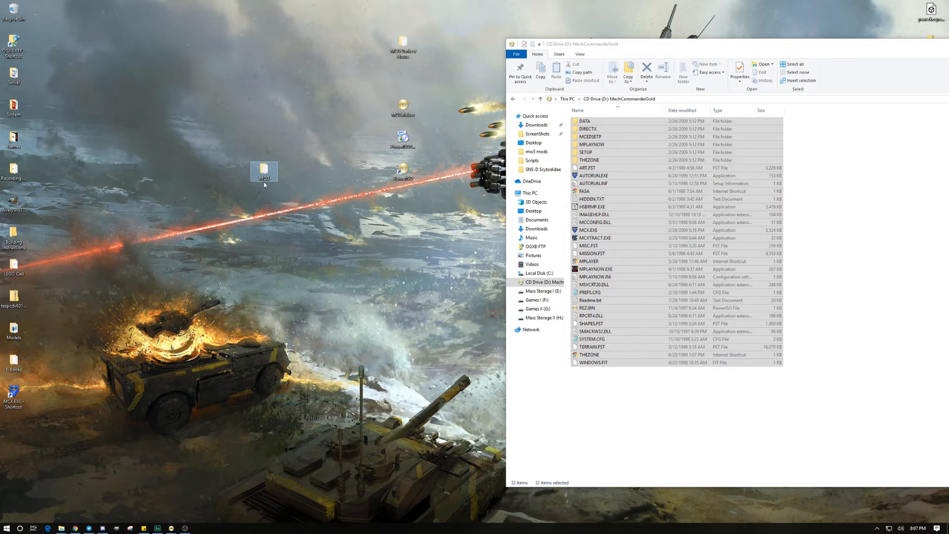
- Close the disc drive window and view the desktop MCG folder with DATA, DIRECTX, SETUP and 32 items
click(591, 199)
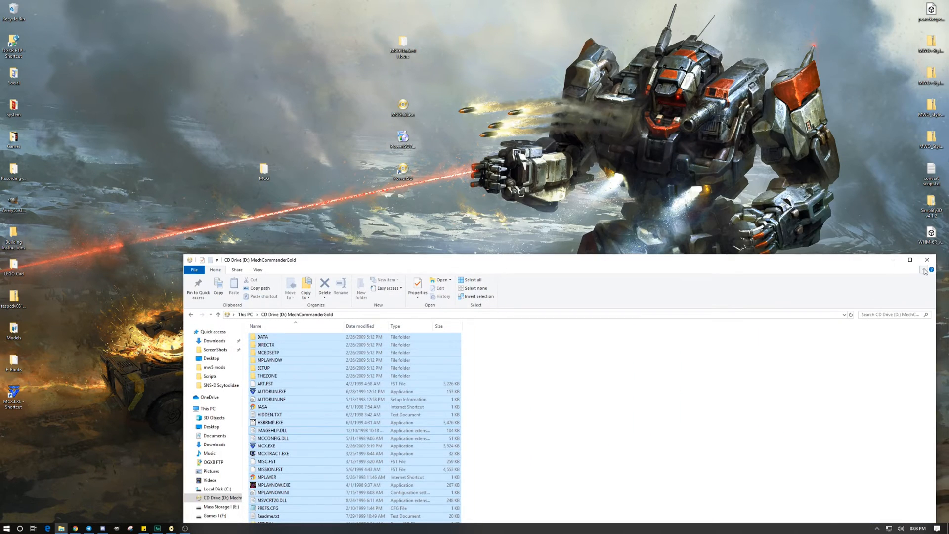
click(926, 260)
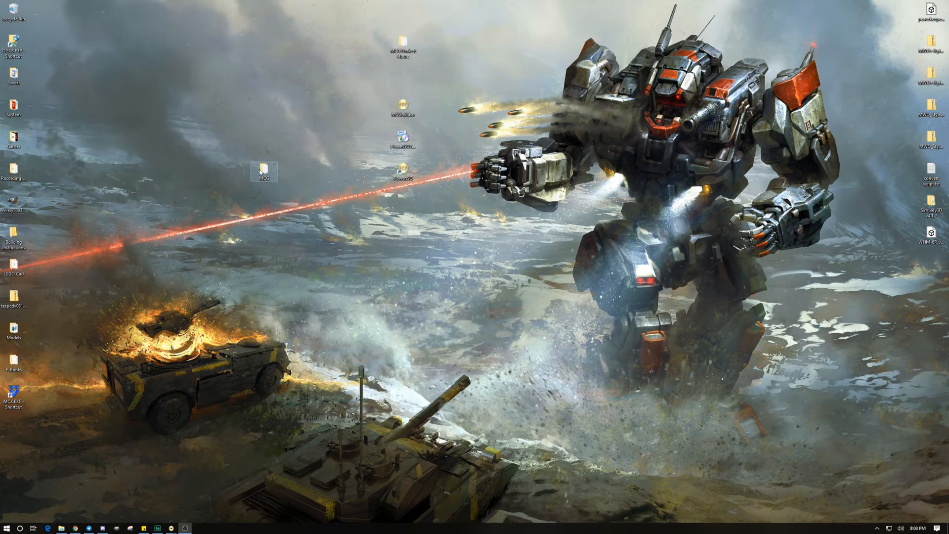
double_click(265, 171)
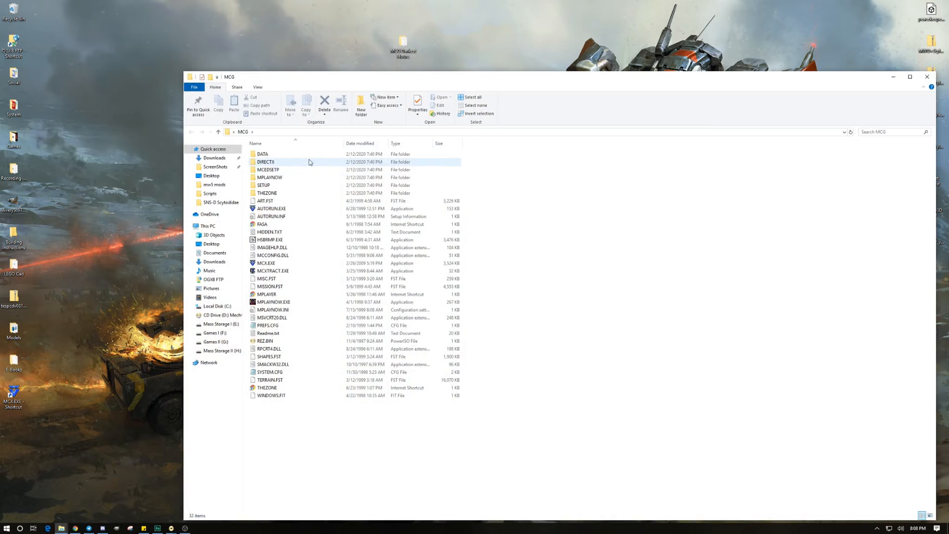
mouse_move(560, 197)
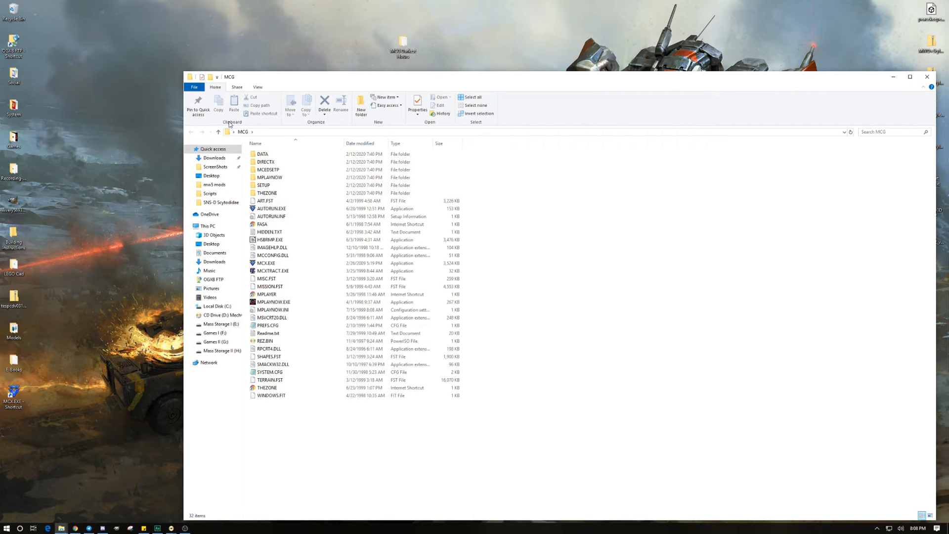
mouse_move(230, 10)
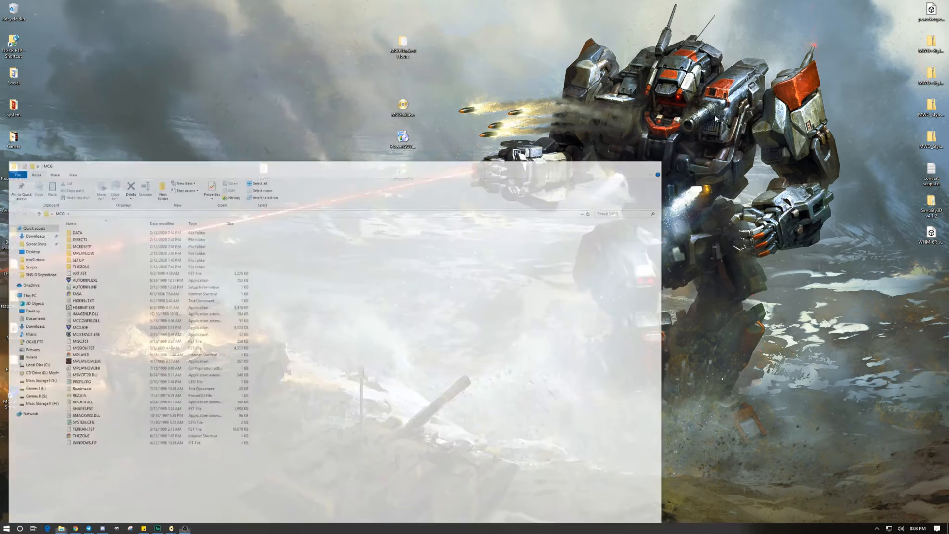
- View the desktop MCG Darkest Hours folder holding DATA, DirectX, MCEDSETP, SETUP and tedit
click(656, 175)
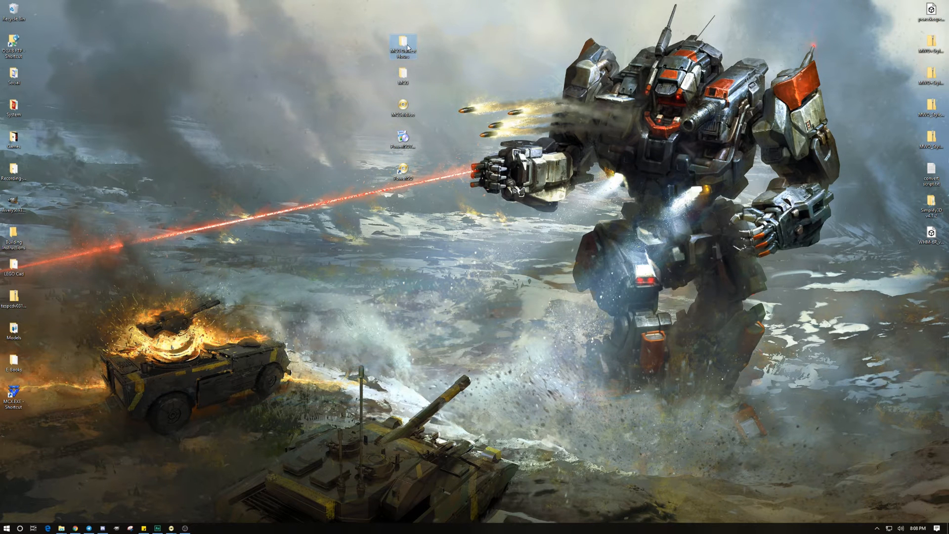
mouse_move(402, 49)
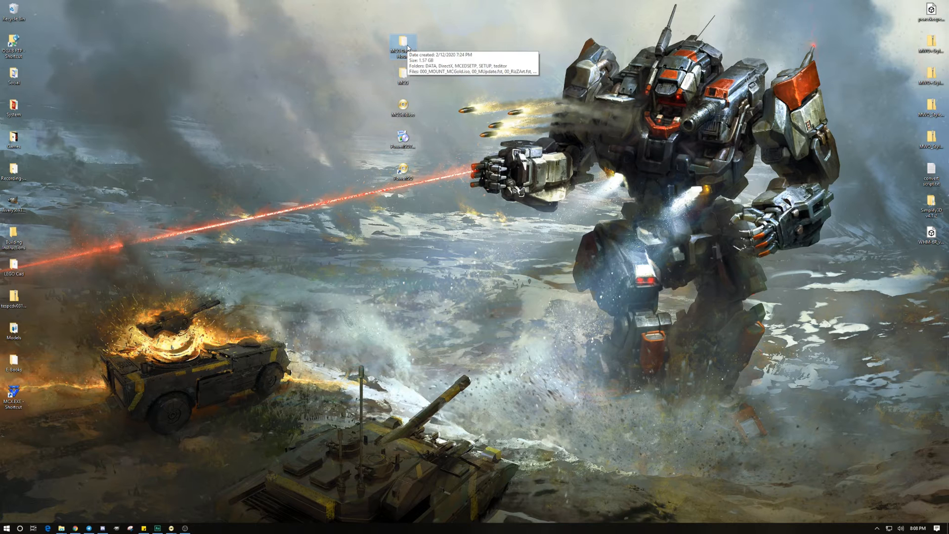
double_click(402, 43)
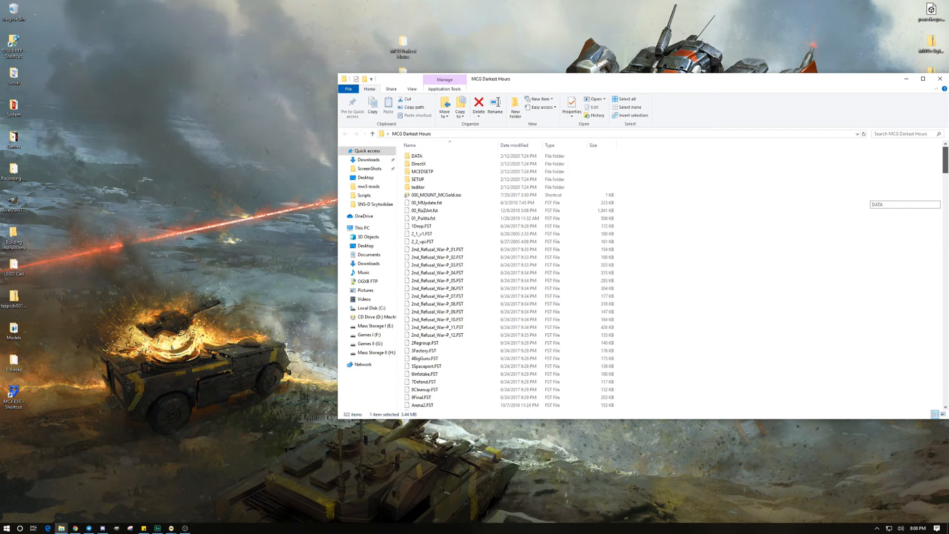
- Scroll the Darkest Hours folder down to its MCX*.EXE files, including MCX1024x768.EXE
scroll(down, 3)
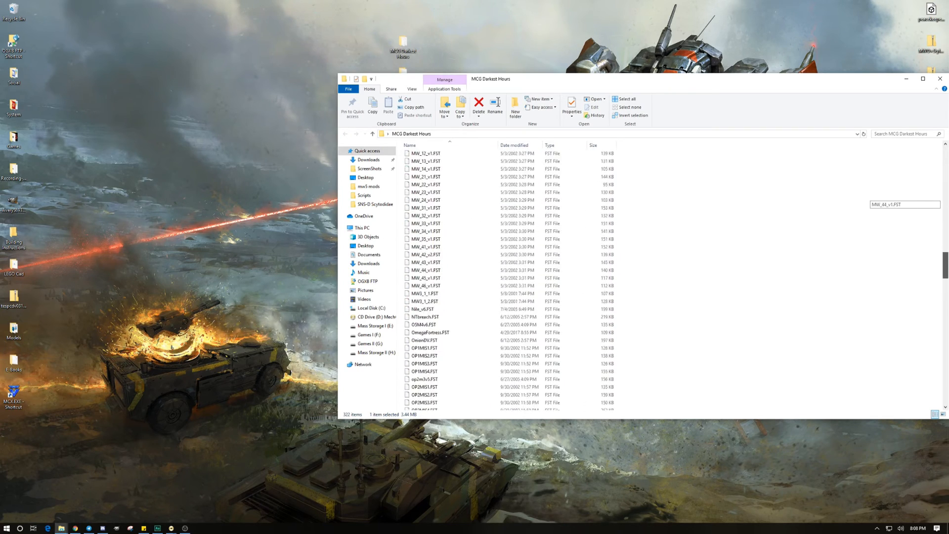
scroll(down, 3)
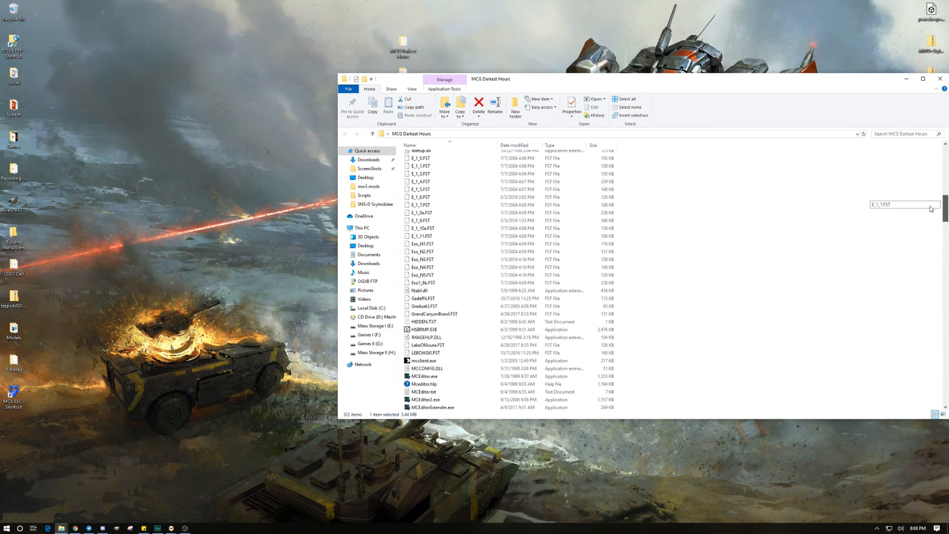
scroll(down, 3)
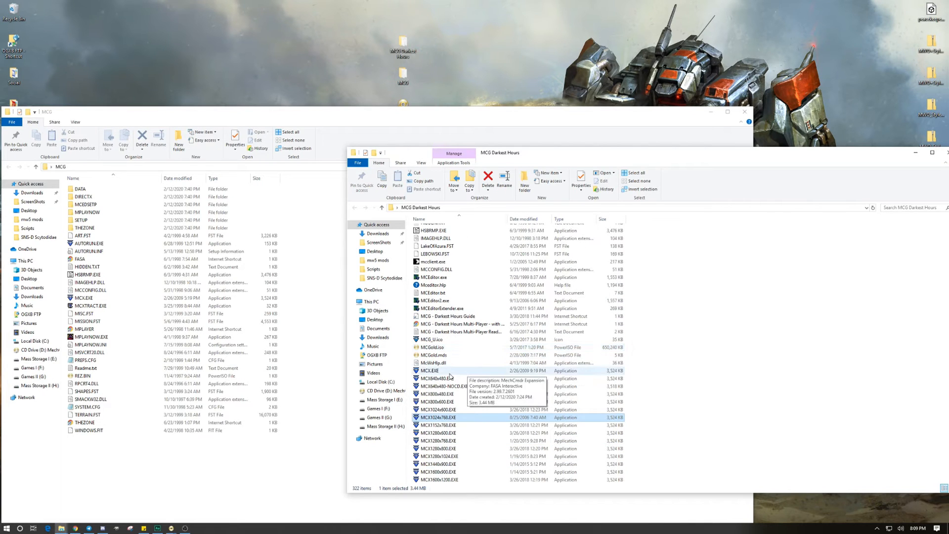
- Browse the MCG Darkest Hours folder down to the MCX resolution executables, up to MCX1920x1080.EXE
click(430, 370)
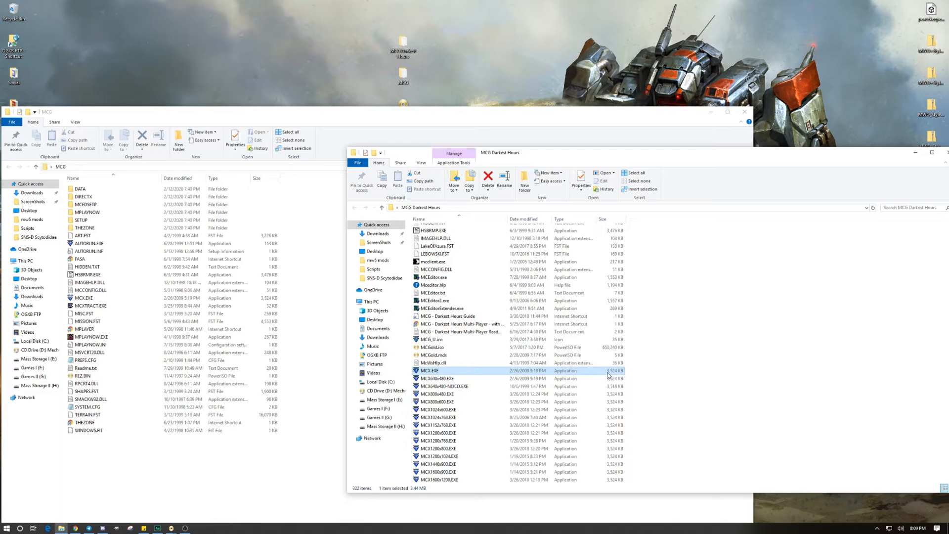
mouse_move(511, 378)
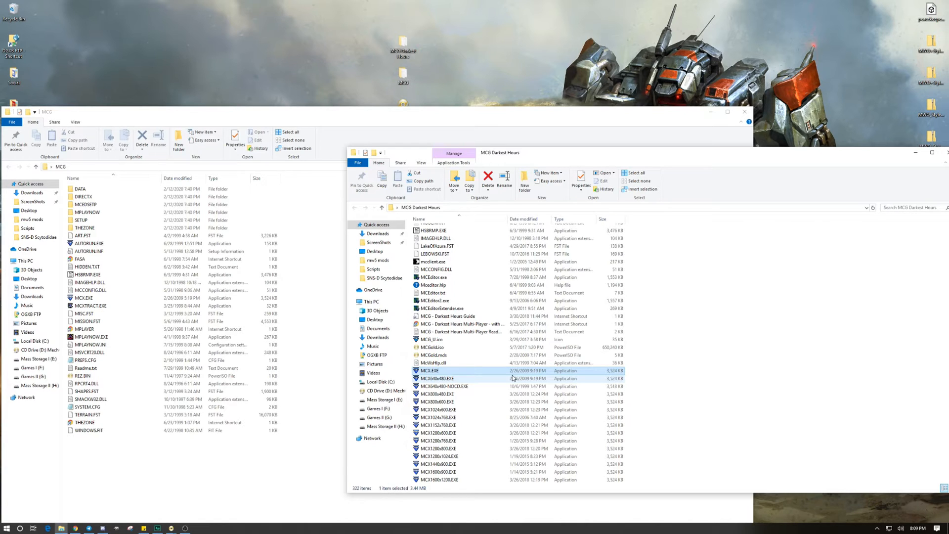
scroll(down, 3)
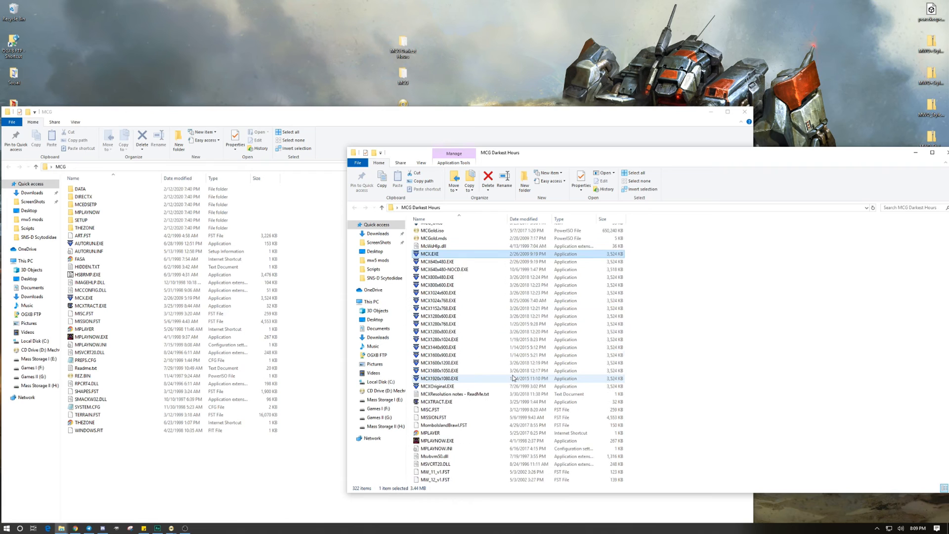
mouse_move(435, 261)
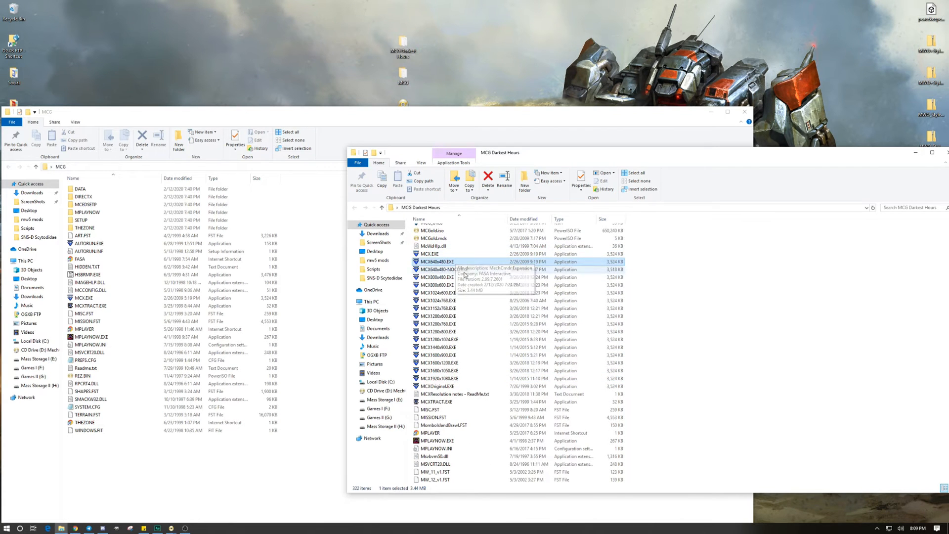
mouse_move(460, 269)
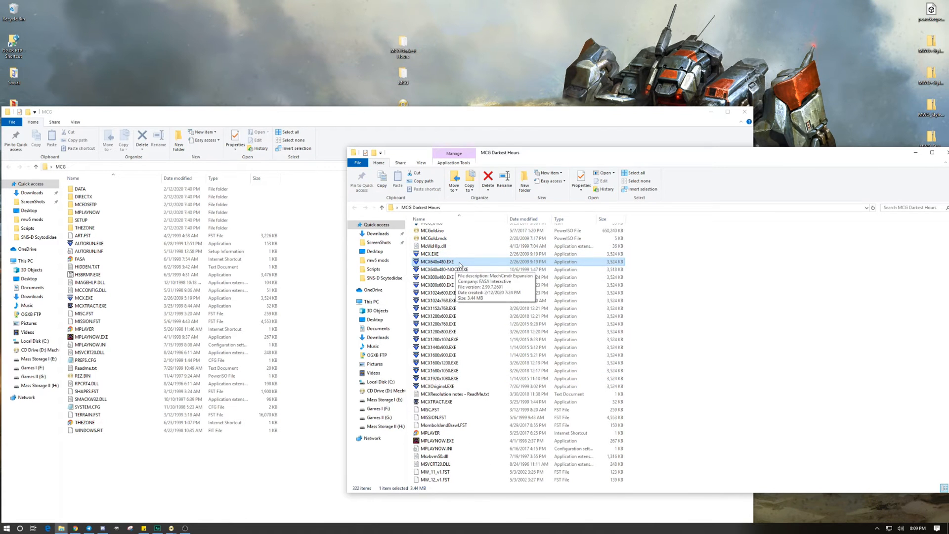
mouse_move(464, 294)
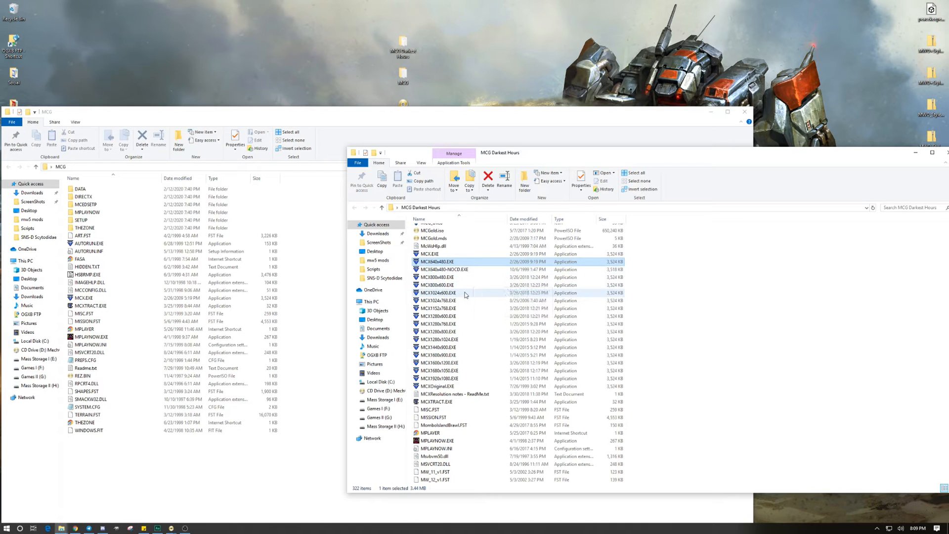
mouse_move(465, 295)
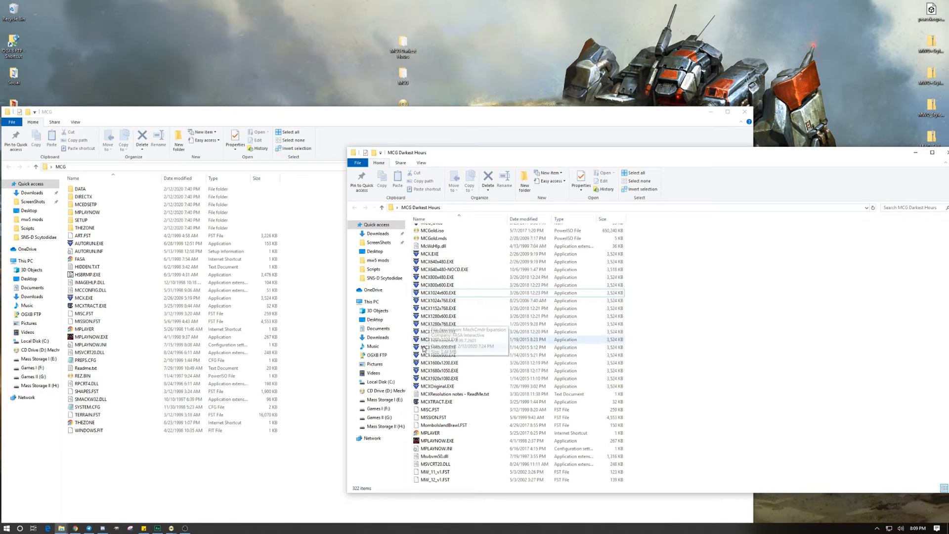
mouse_move(430, 379)
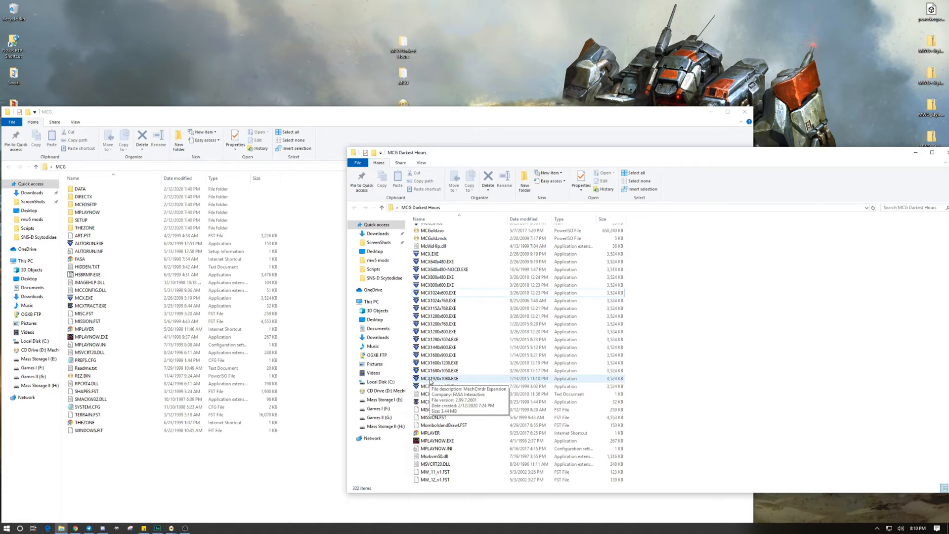
- Launch the Darkest Hours mod from a resolution executable and start a mission from the main menu
double_click(435, 385)
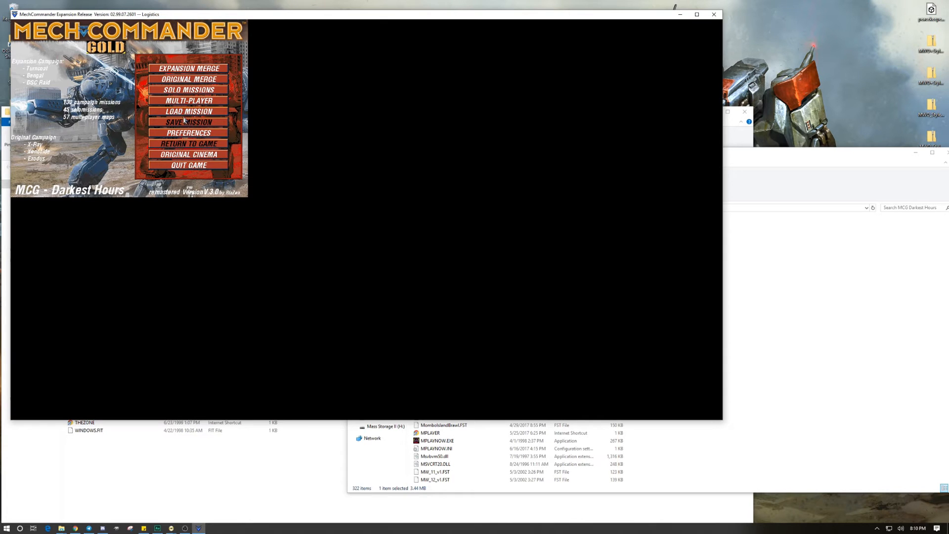
click(188, 132)
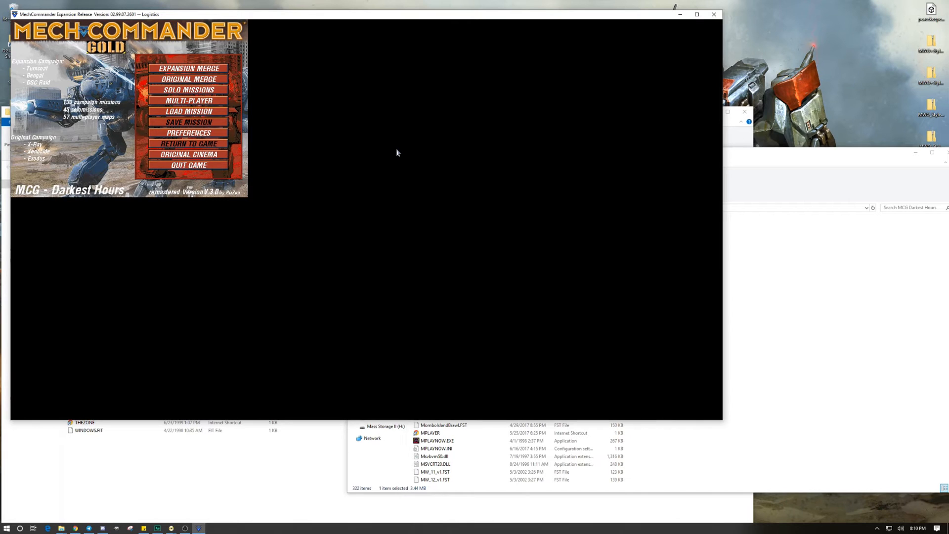
mouse_move(131, 116)
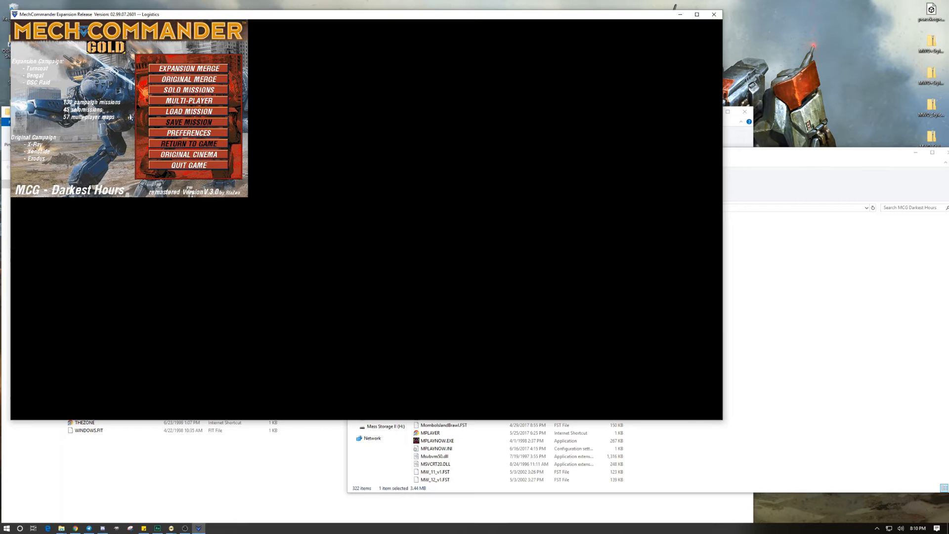
mouse_move(245, 76)
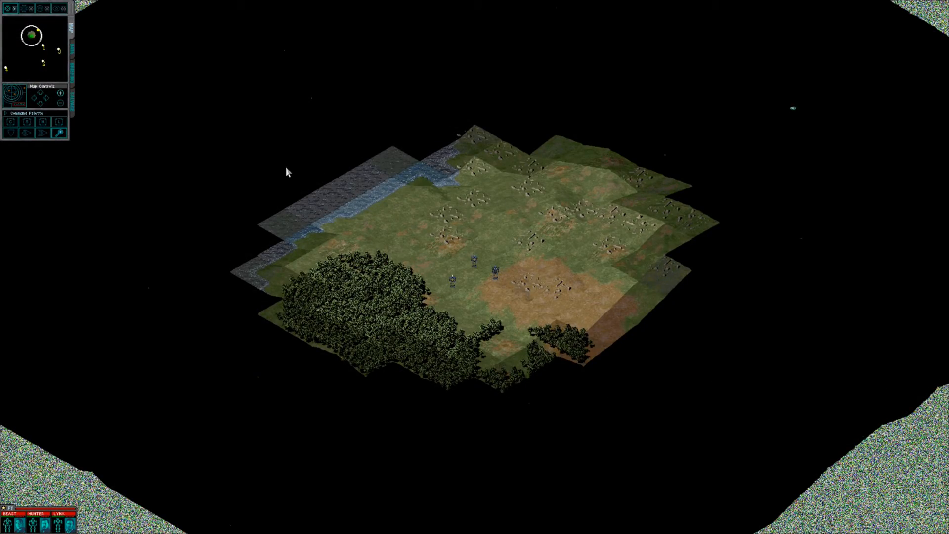
mouse_move(644, 356)
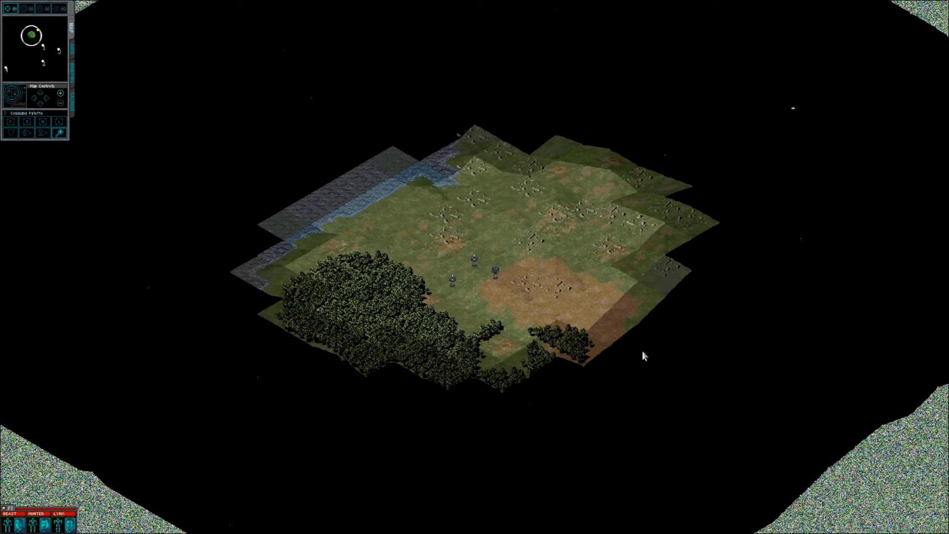
mouse_move(272, 405)
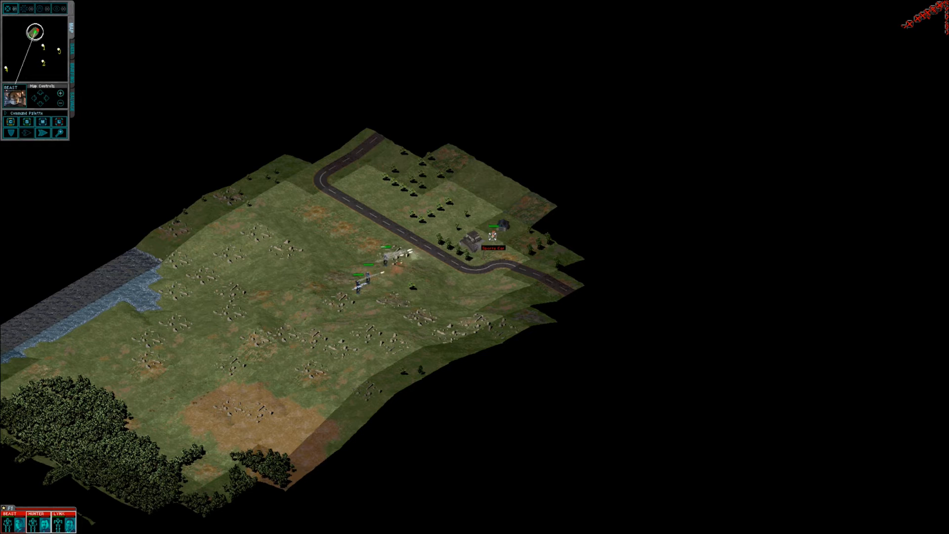
- Order the selected mech to move across the map, then exit the game to the Darkest Hours folder
click(58, 132)
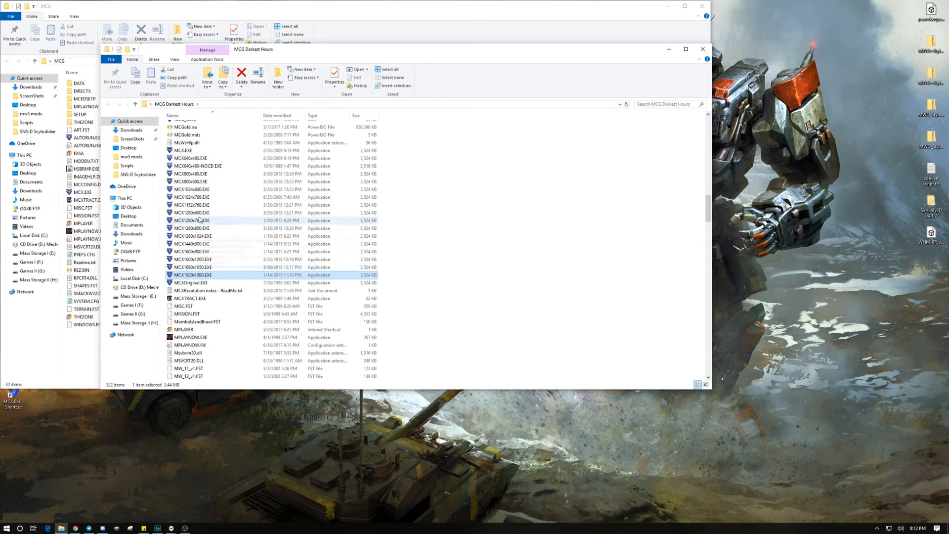
click(191, 220)
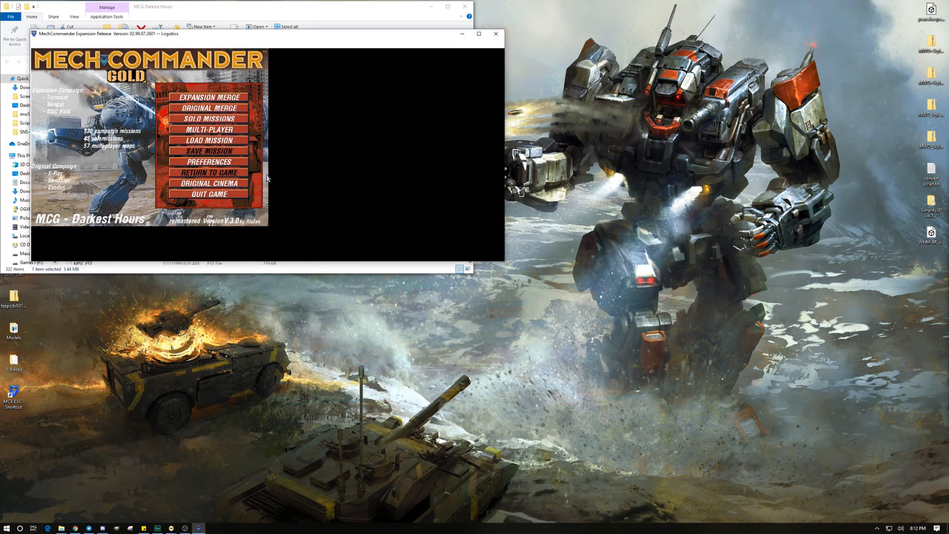
click(496, 34)
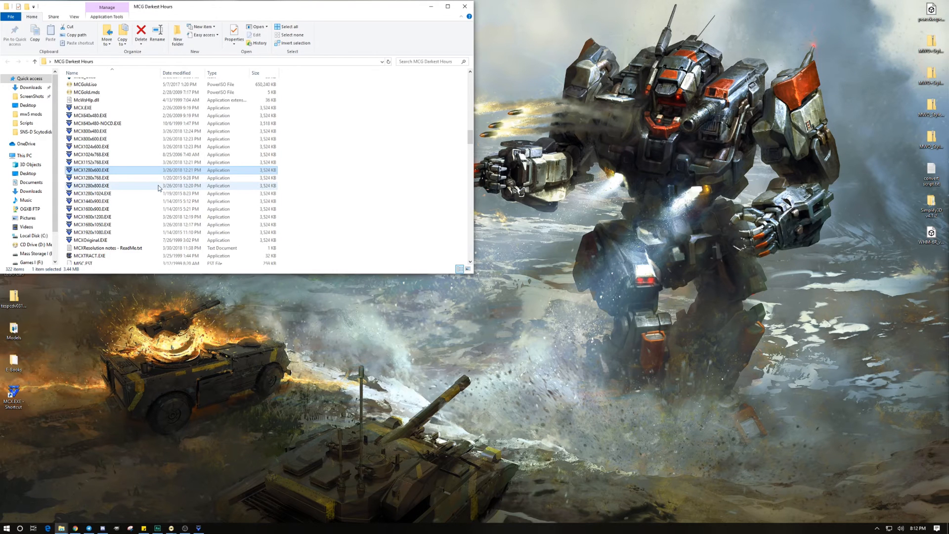
right_click(224, 527)
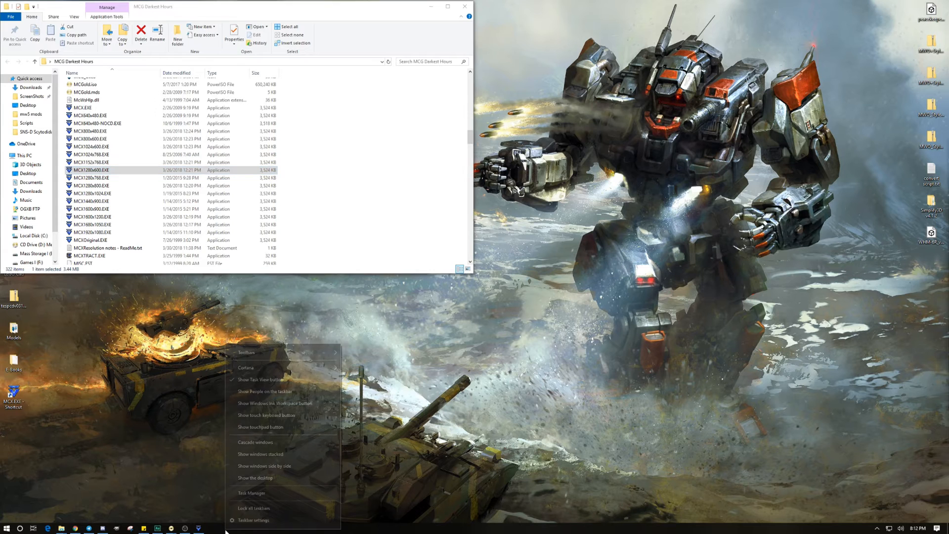
click(252, 492)
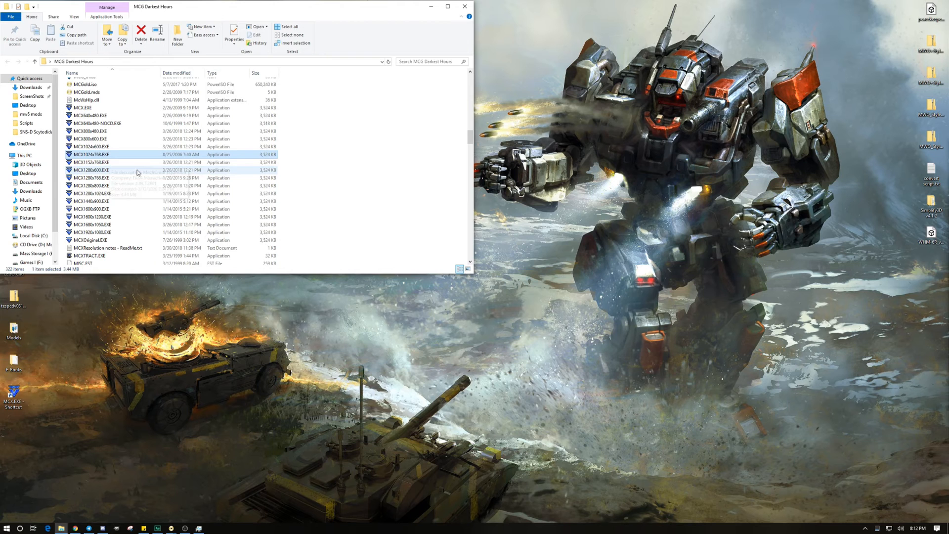
- Launch MCX1024x768.EXE and get a mission running from the full-screen Darkest Hours menu
double_click(90, 154)
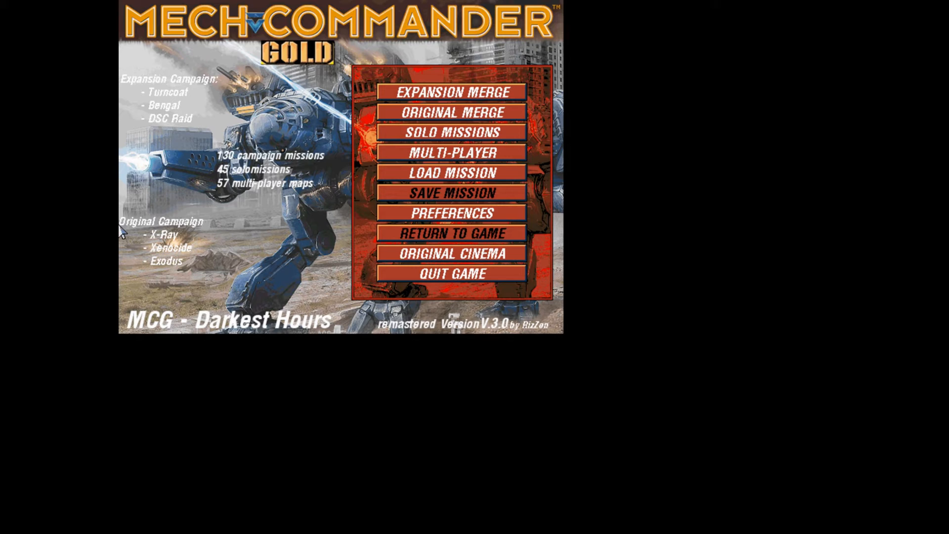
mouse_move(825, 200)
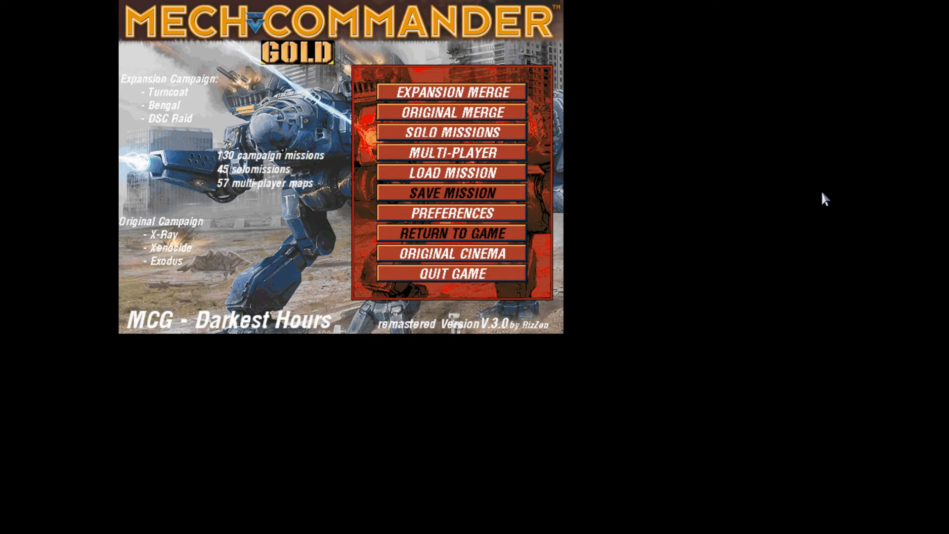
mouse_move(829, 197)
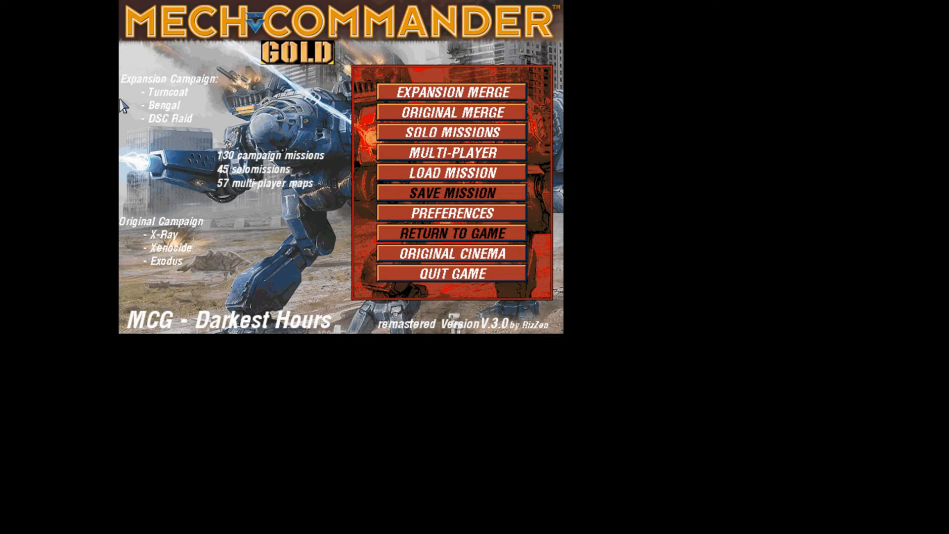
mouse_move(570, 185)
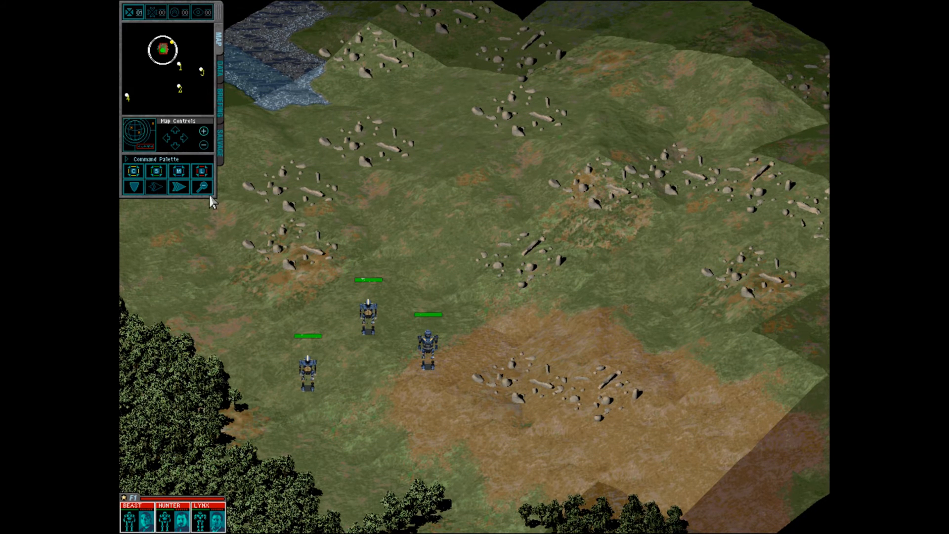
- Zoom out and back in on the mechs, then scroll toward the enemy base and issue orders
click(204, 187)
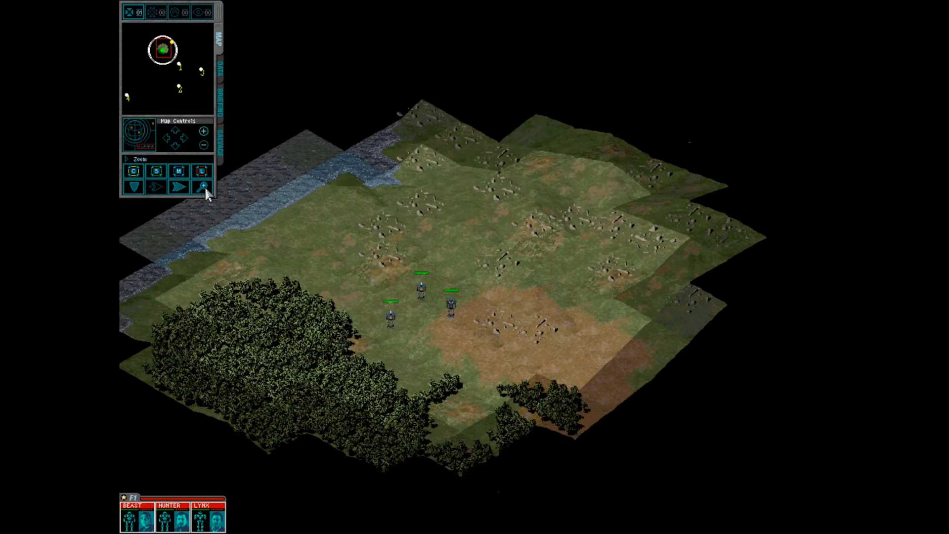
click(204, 187)
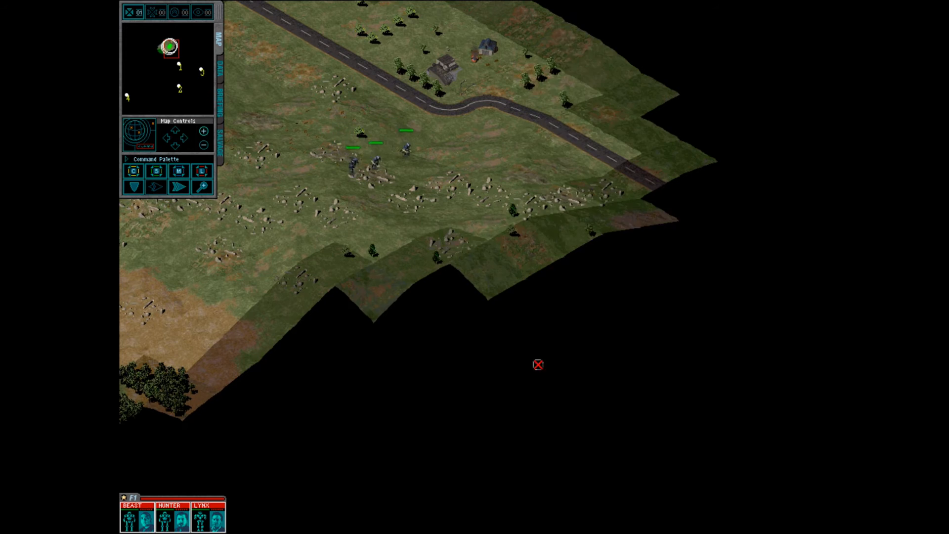
scroll(down, 3)
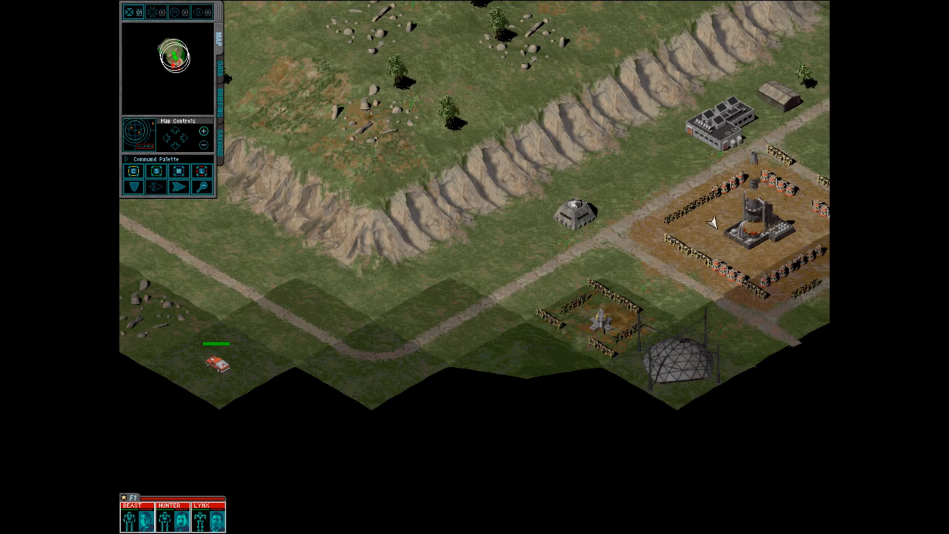
mouse_move(744, 163)
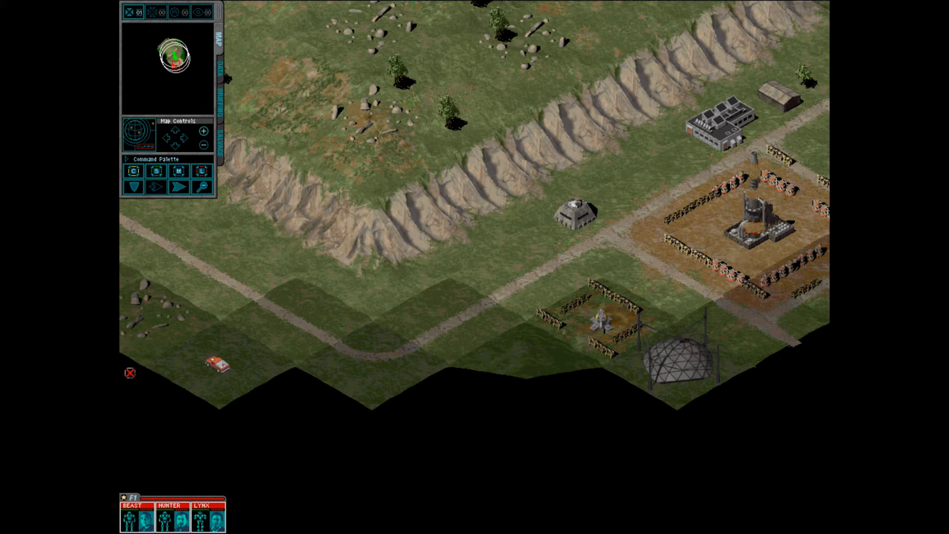
click(214, 362)
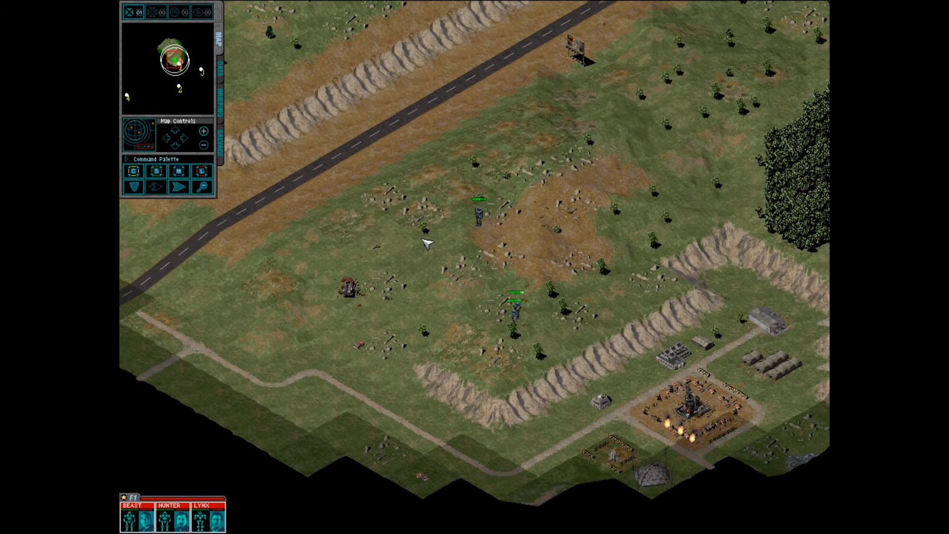
mouse_move(454, 253)
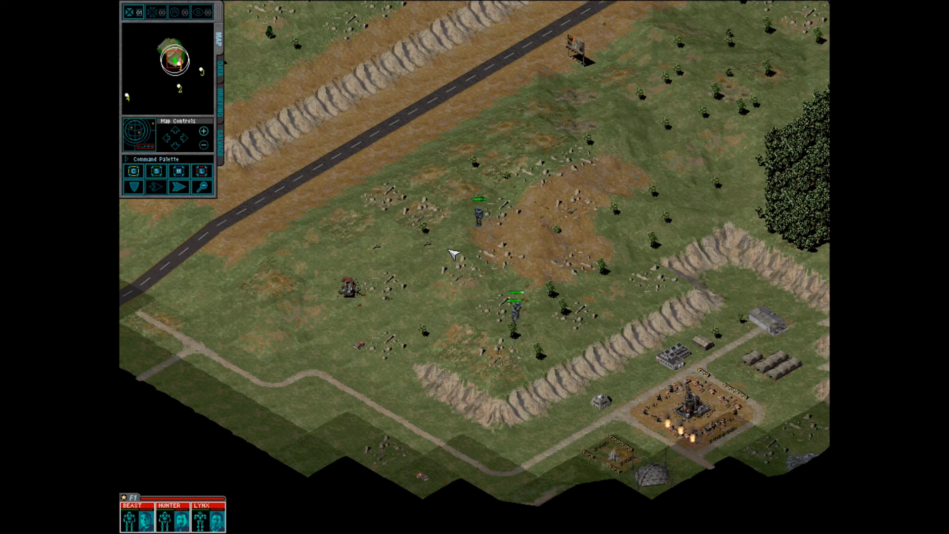